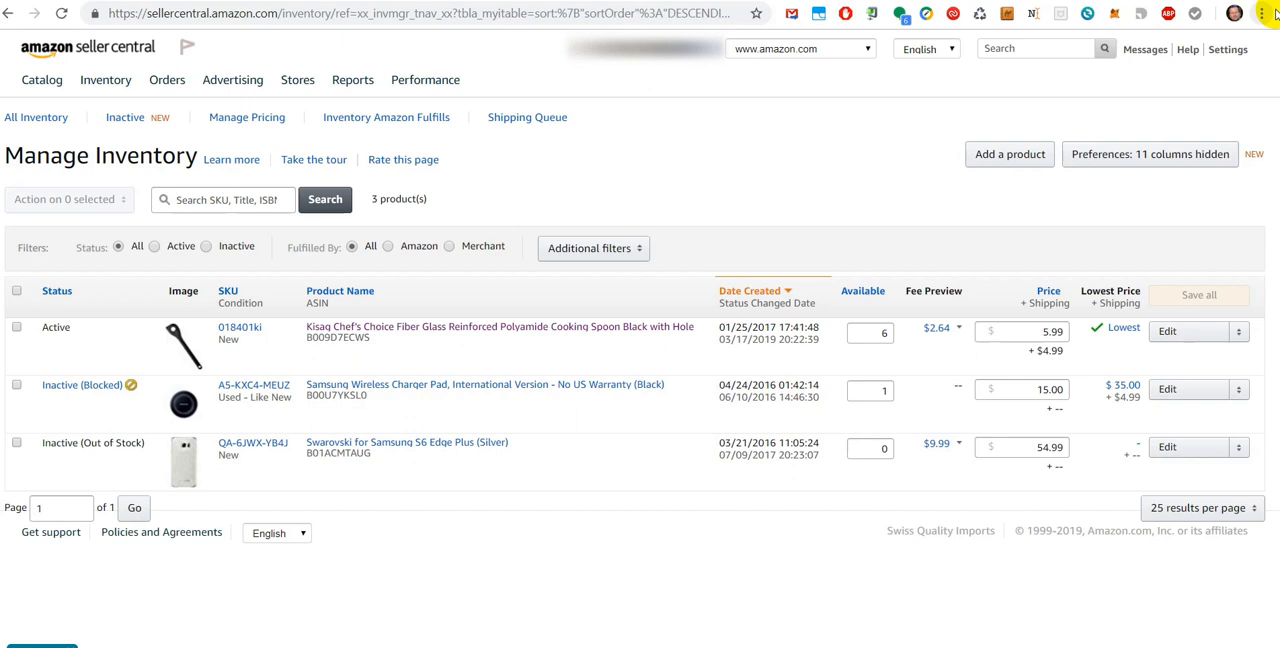
pyautogui.moveTo(1270, 88)
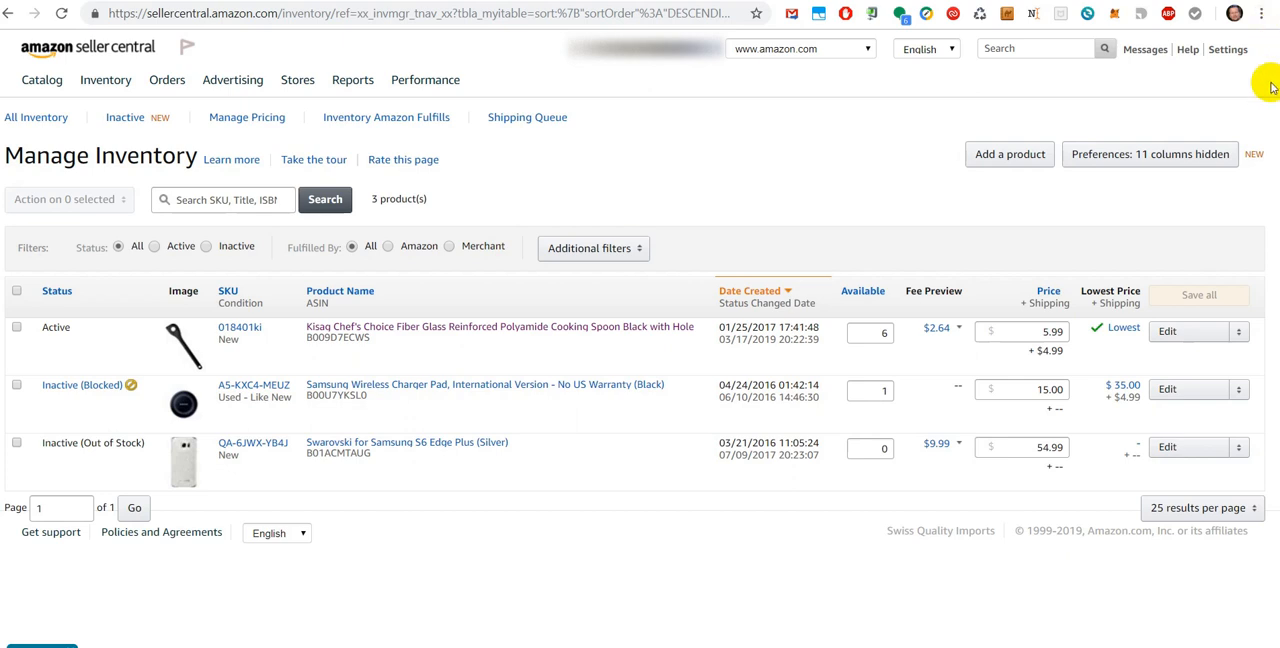
pyautogui.moveTo(697, 107)
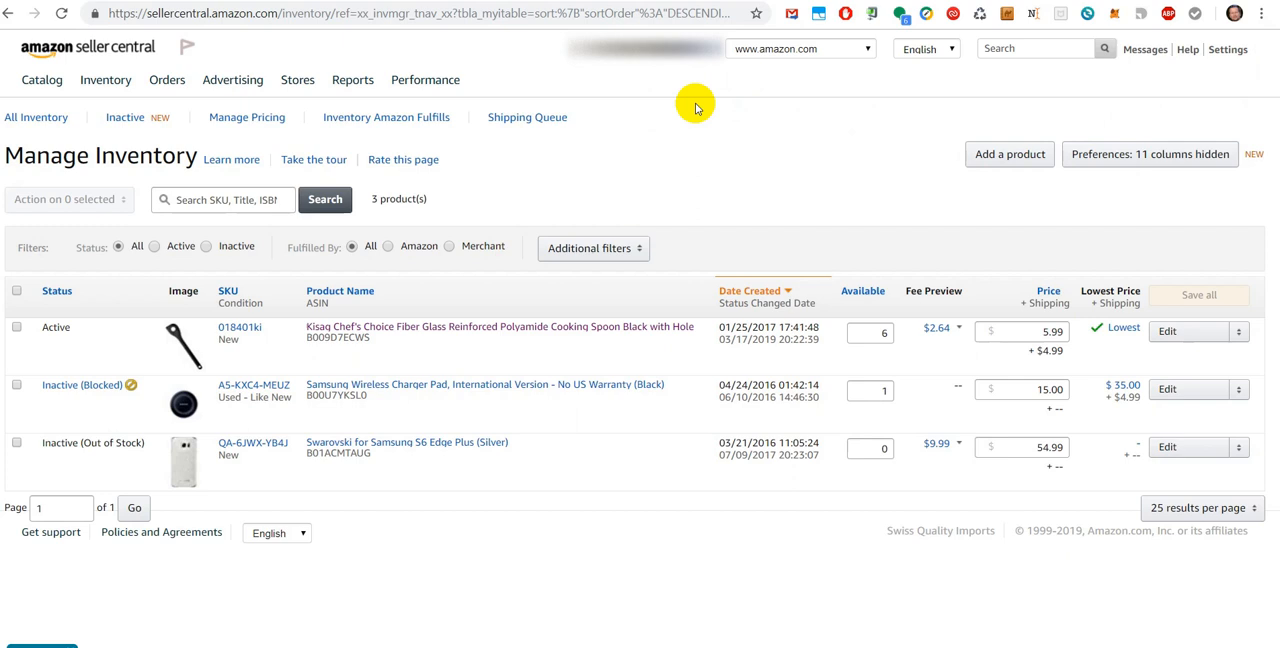
pyautogui.moveTo(425, 255)
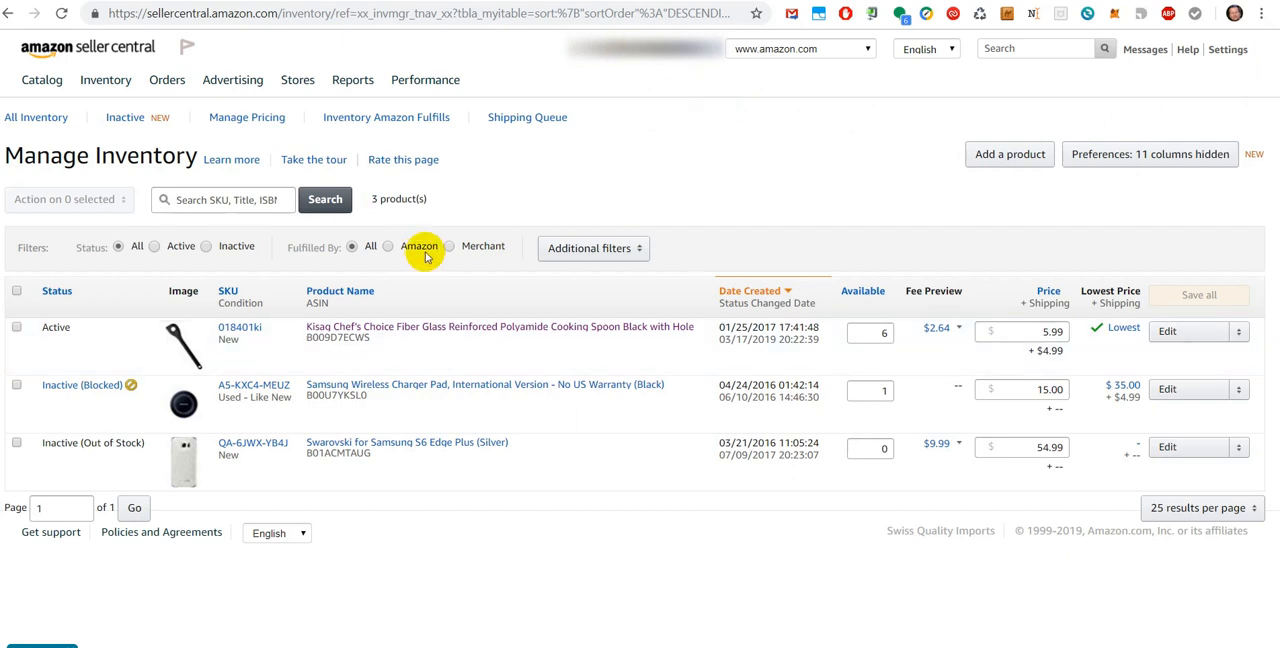
# Open the inventory pages list and show the Active spoon listing's actions menu
pyautogui.click(105, 79)
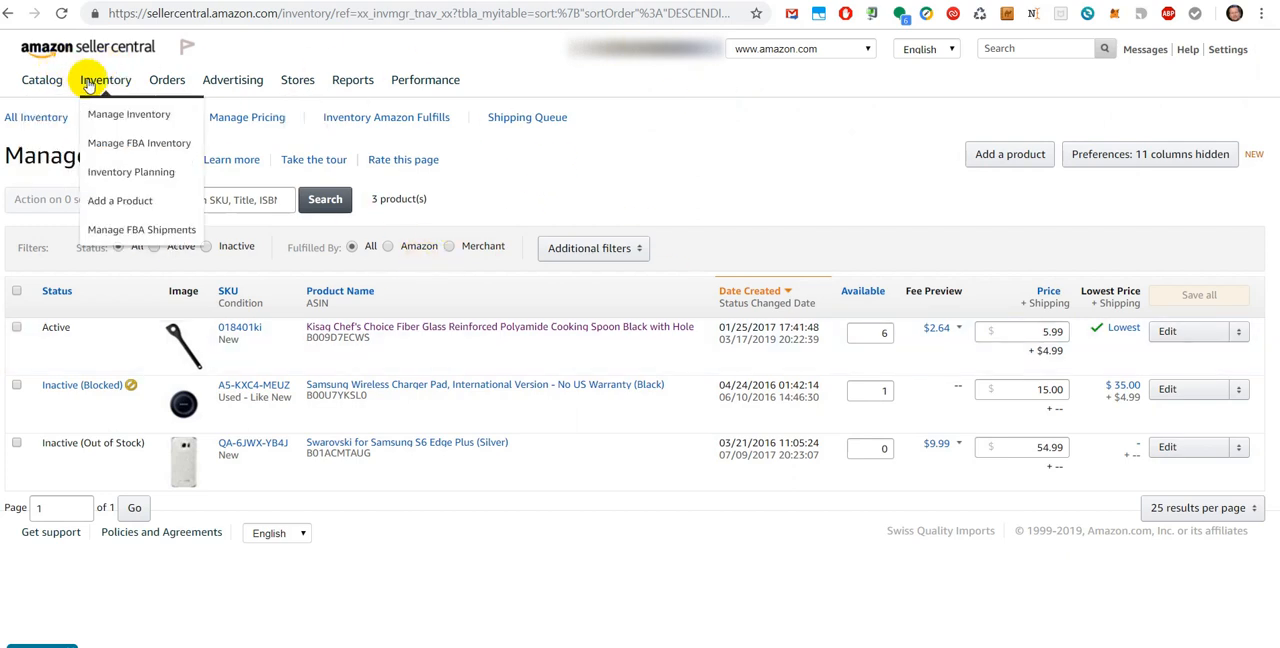
pyautogui.moveTo(128, 114)
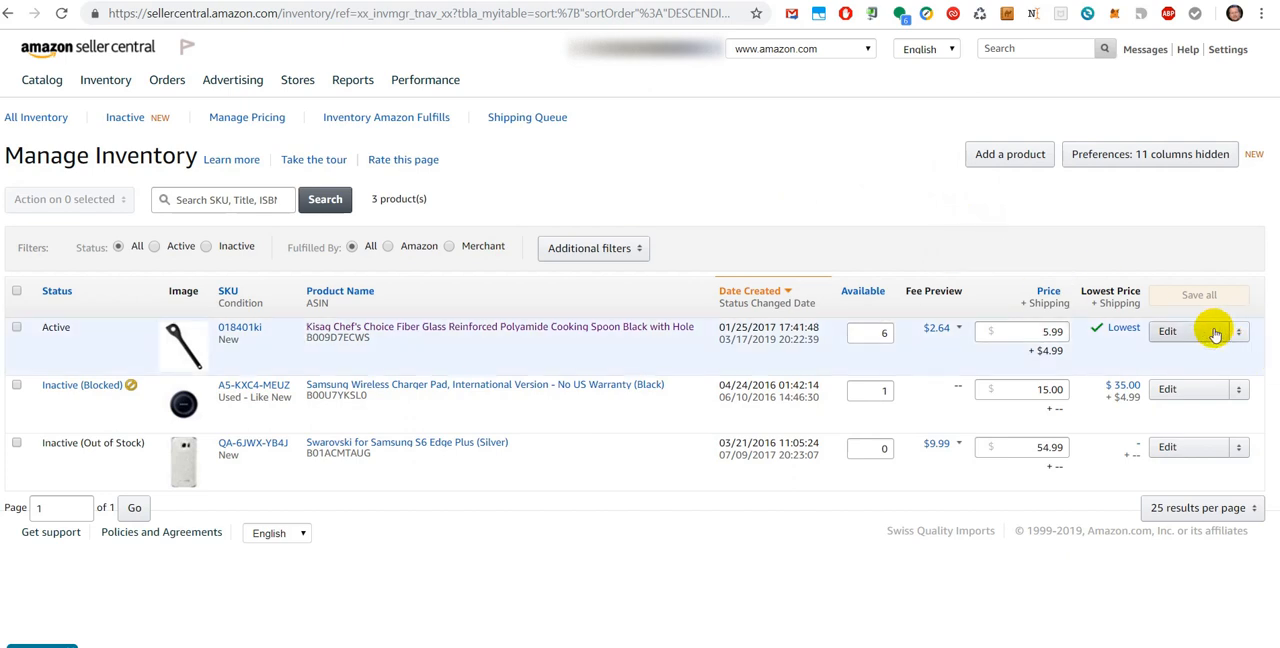
pyautogui.moveTo(480, 405)
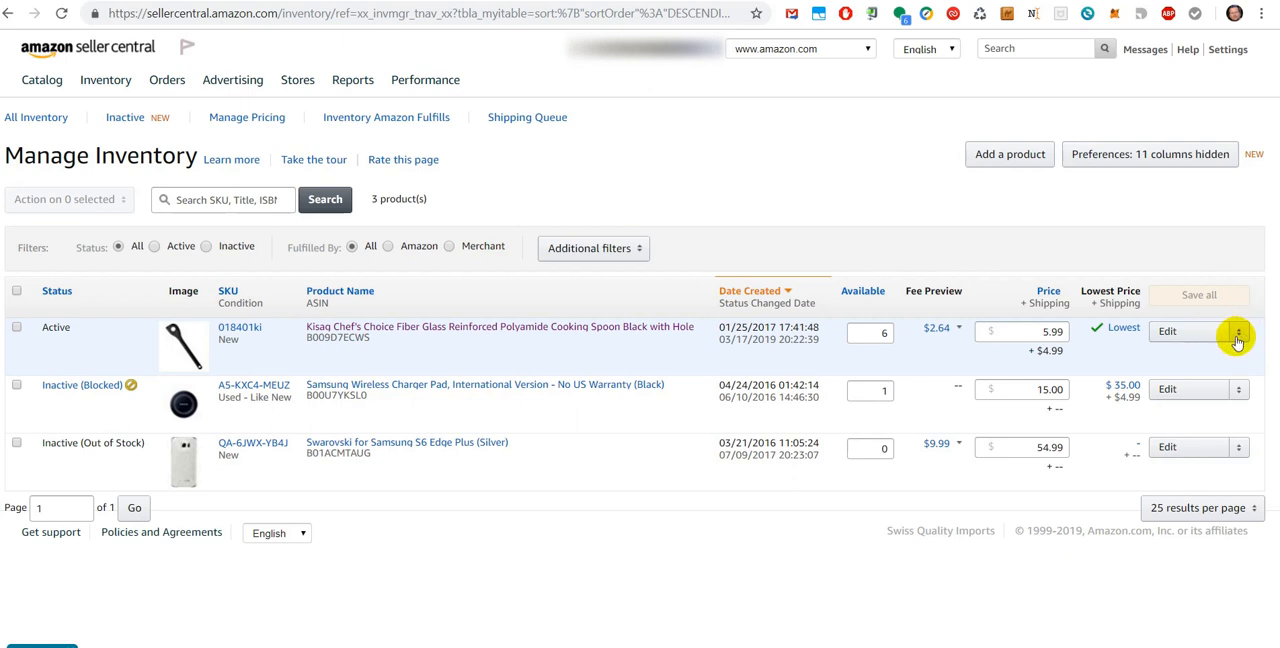
pyautogui.click(1239, 331)
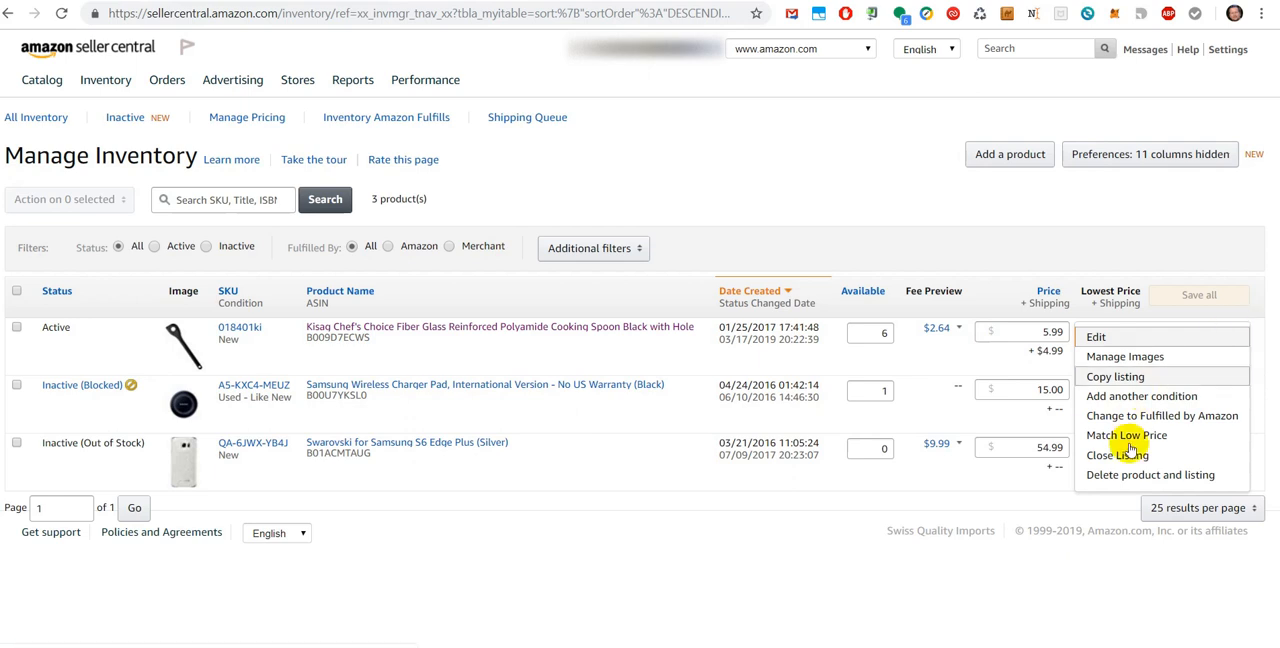
pyautogui.moveTo(1161, 415)
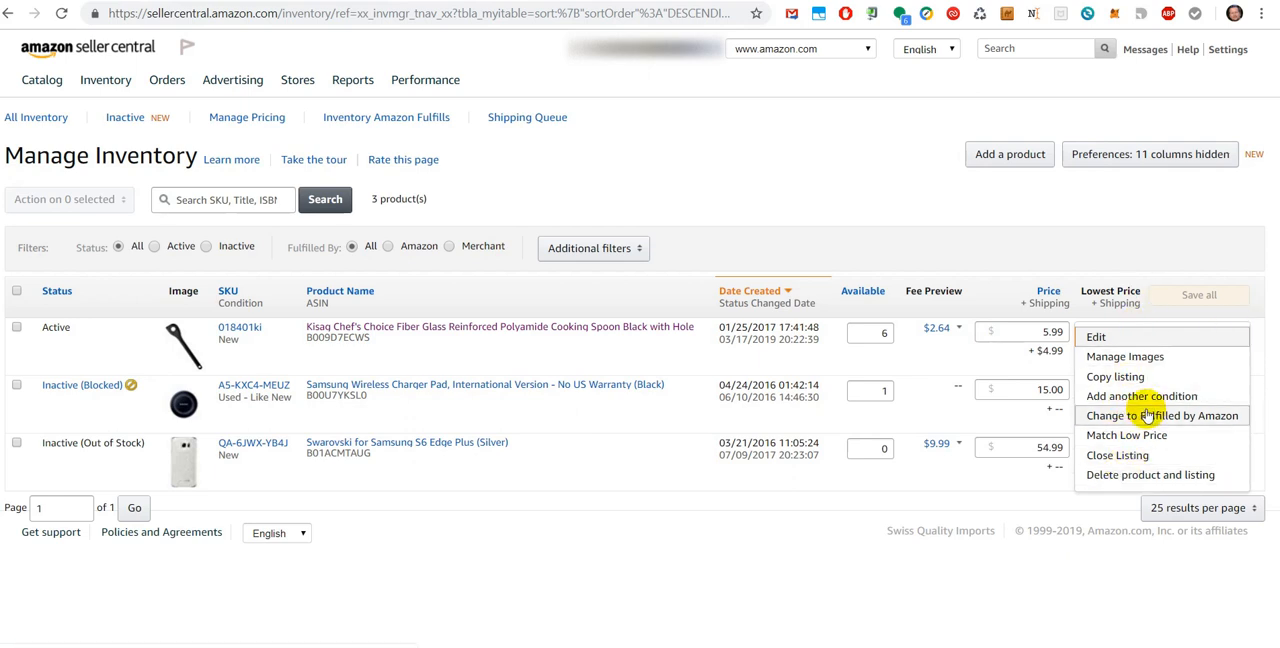
pyautogui.moveTo(1115, 377)
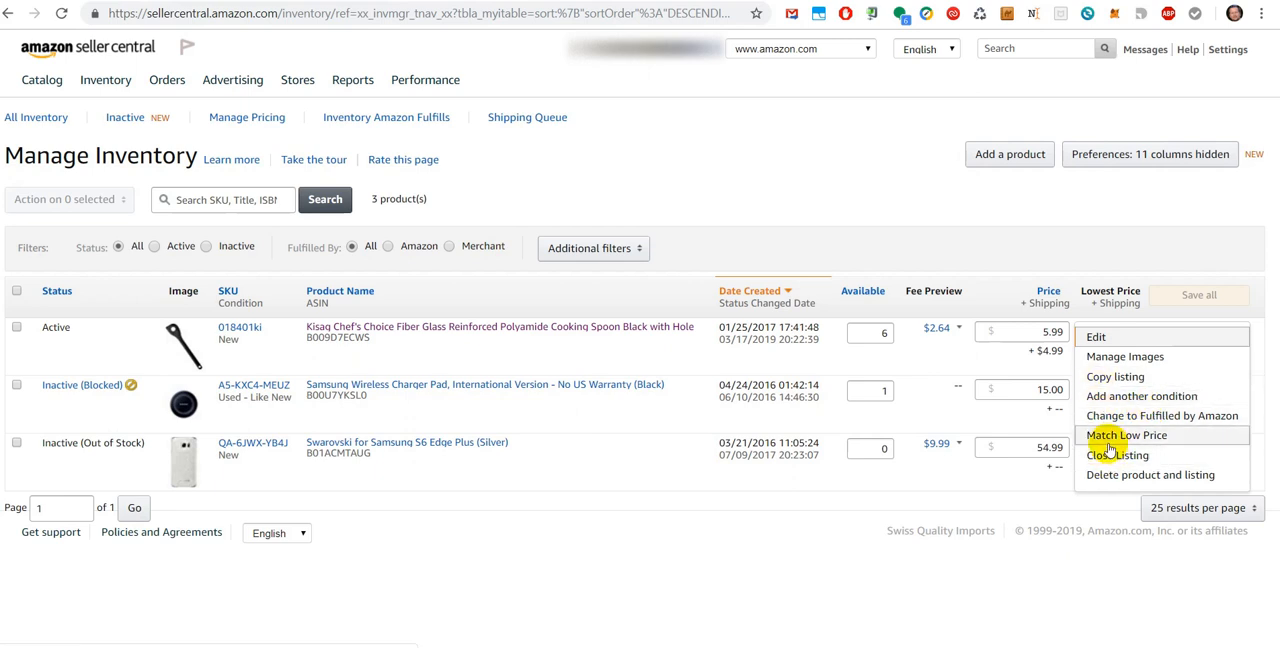
pyautogui.moveTo(1117, 455)
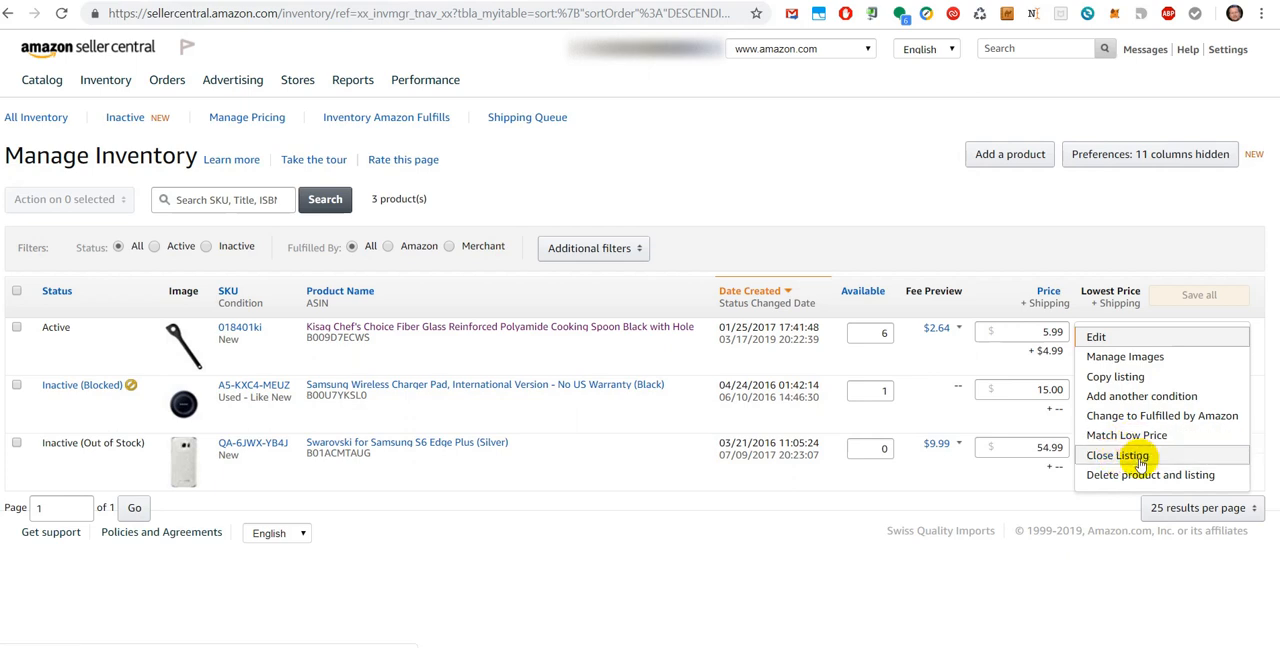
pyautogui.moveTo(1135, 459)
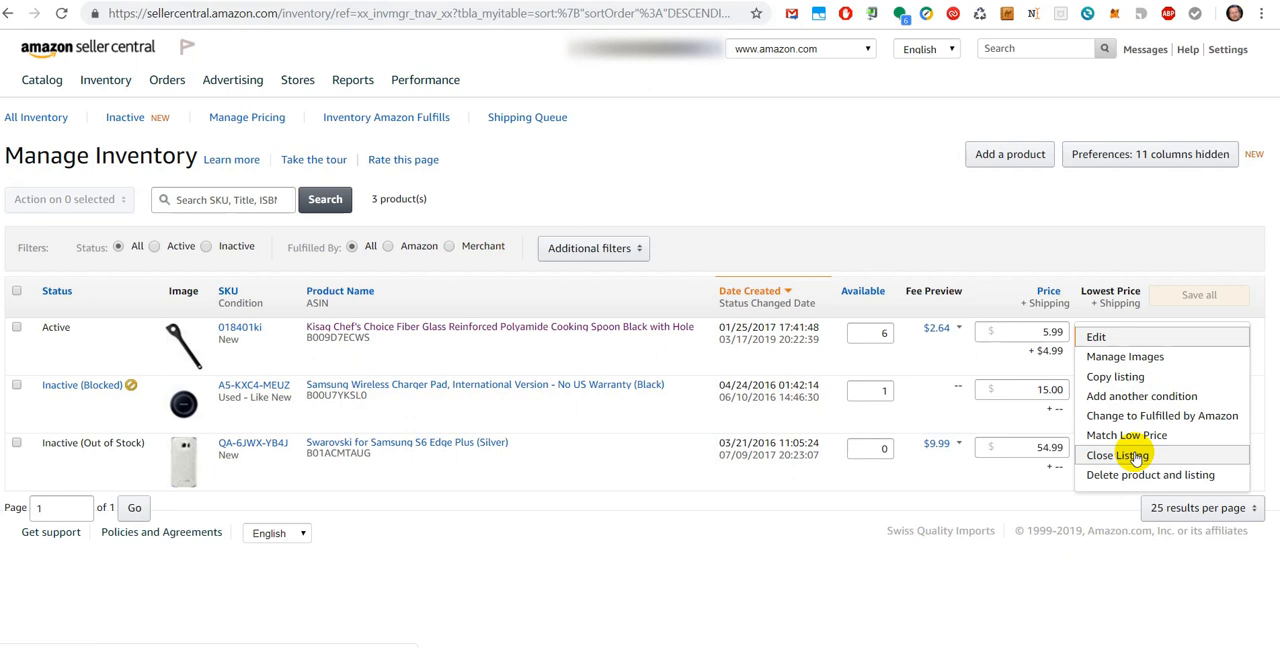
pyautogui.moveTo(1128, 455)
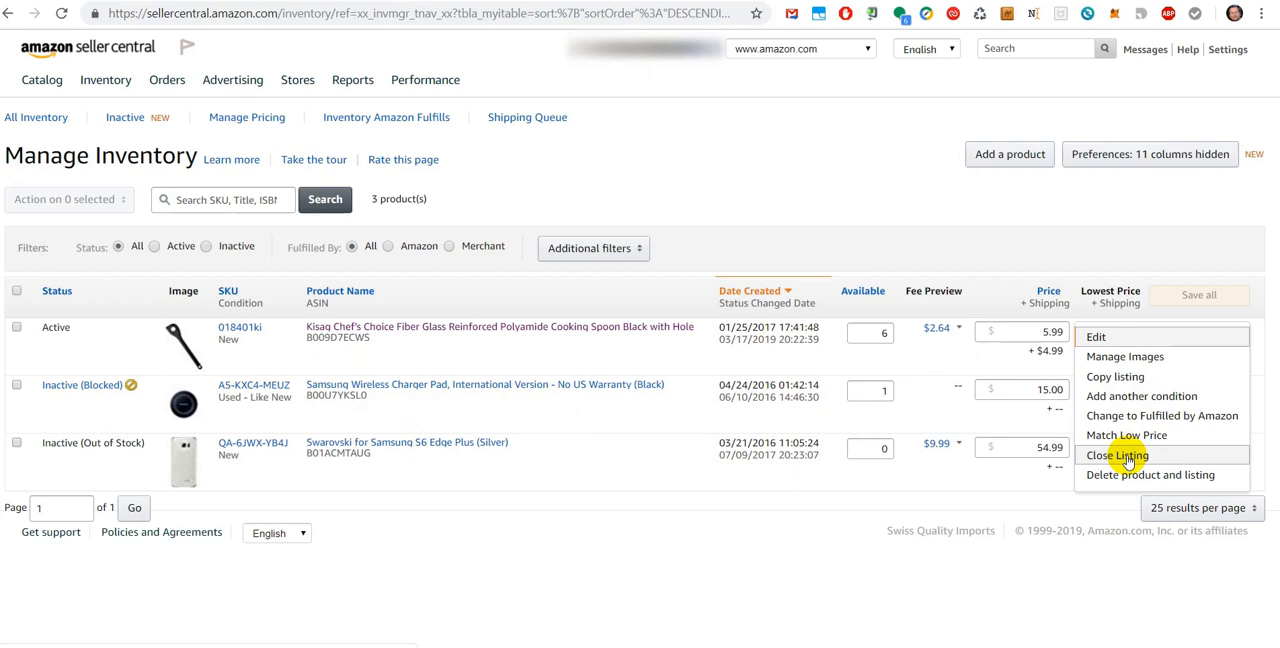
pyautogui.moveTo(1117, 455)
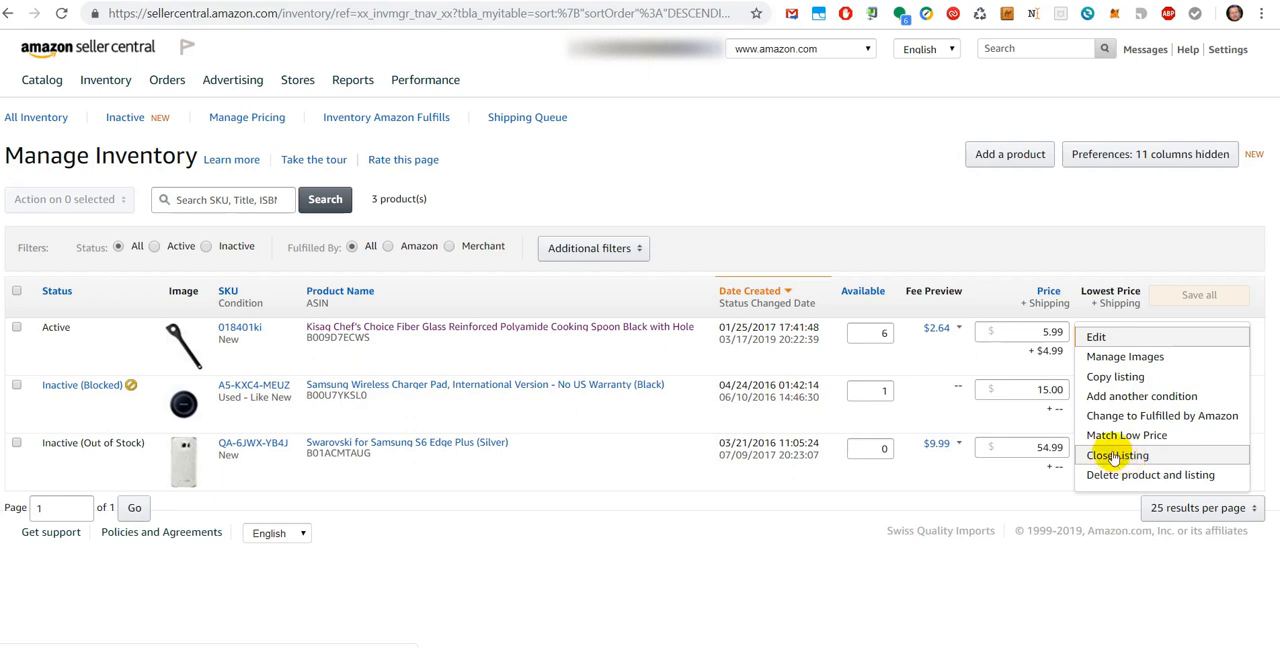
pyautogui.moveTo(1110, 474)
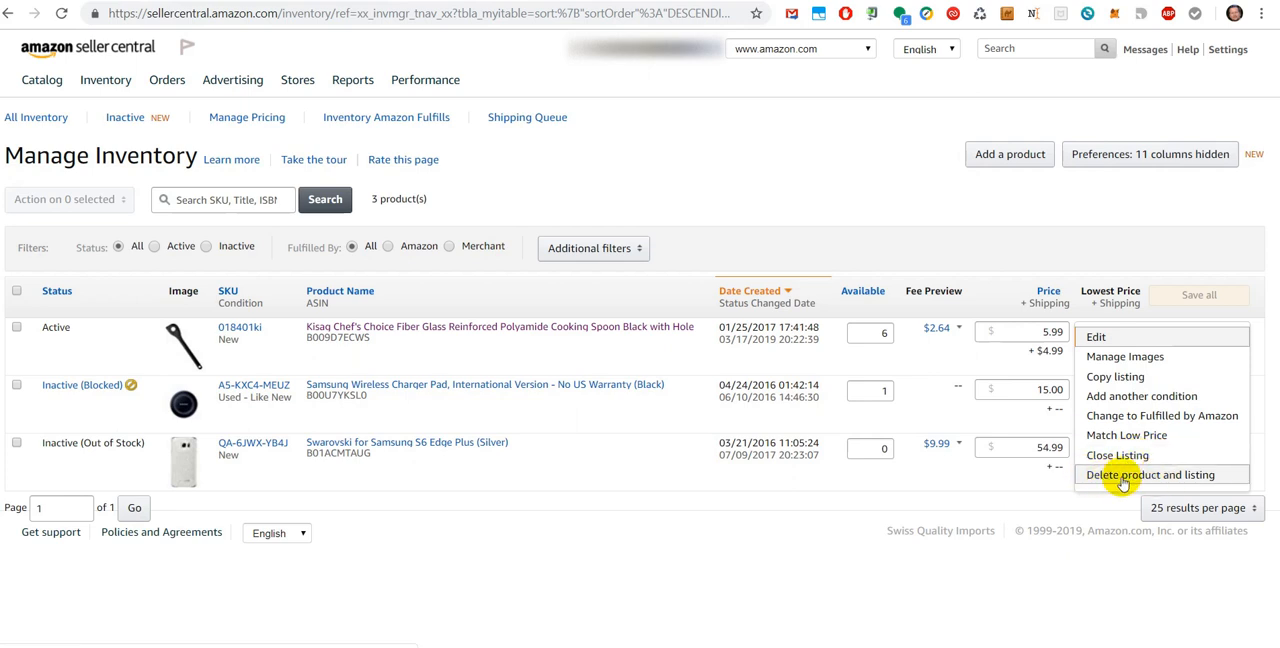
pyautogui.moveTo(1186, 483)
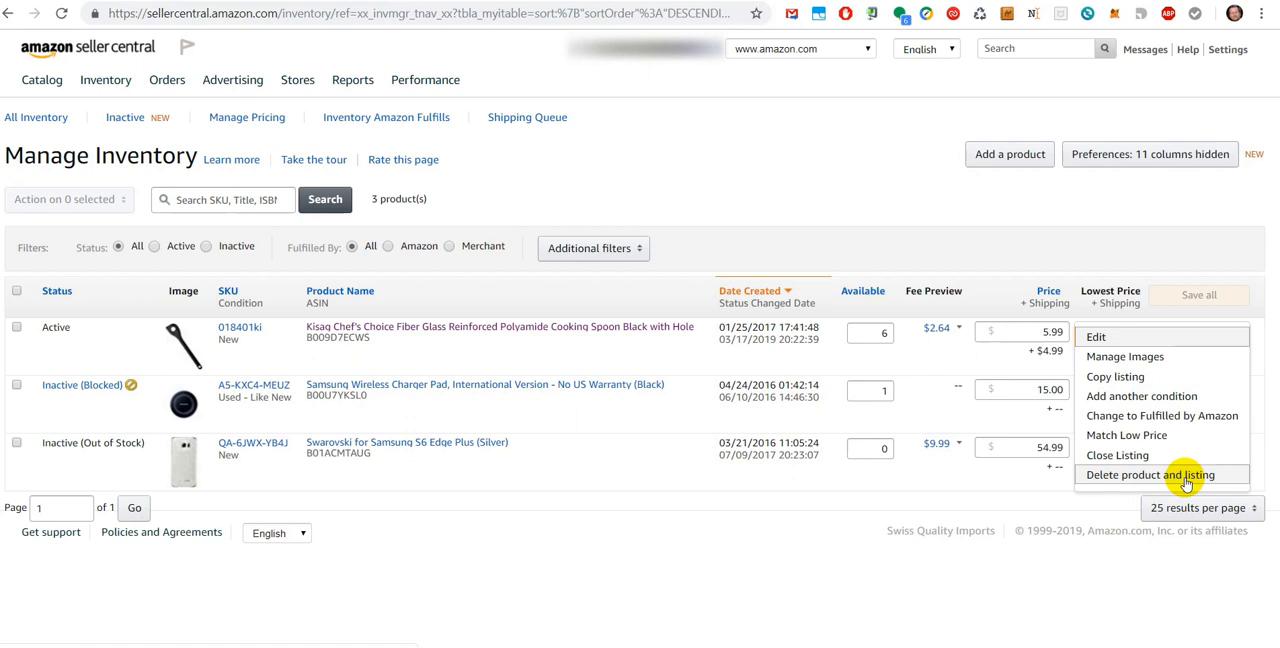
pyautogui.moveTo(1143, 483)
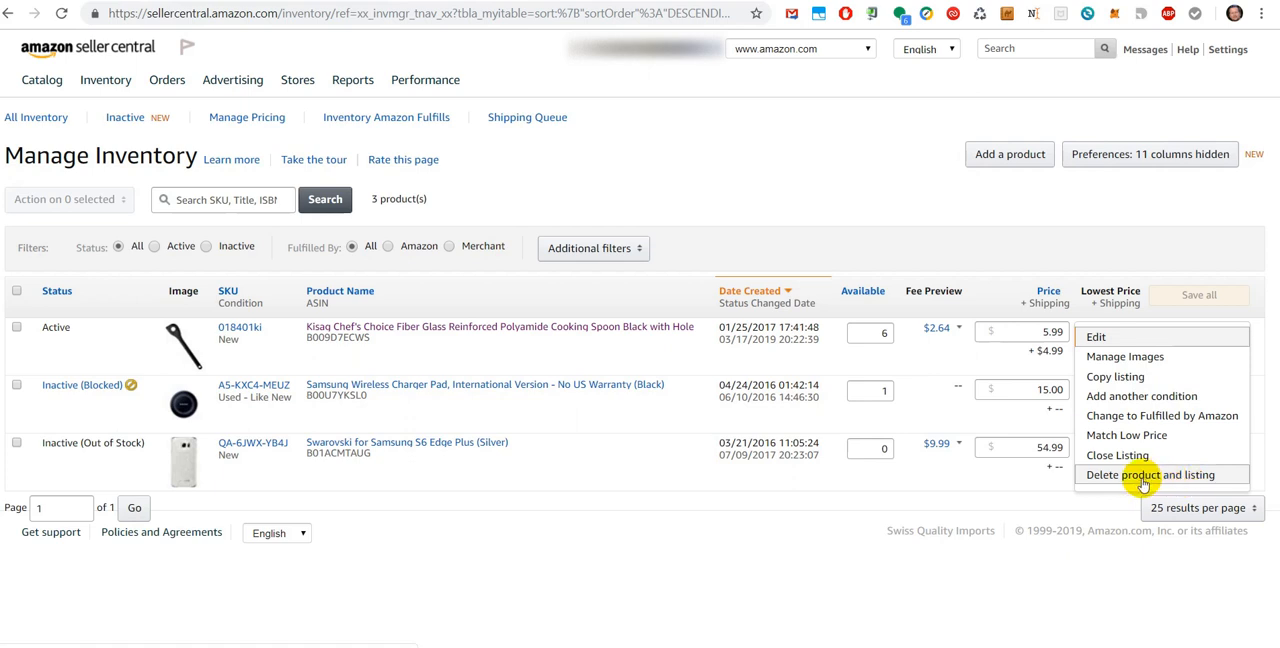
pyautogui.moveTo(1140, 455)
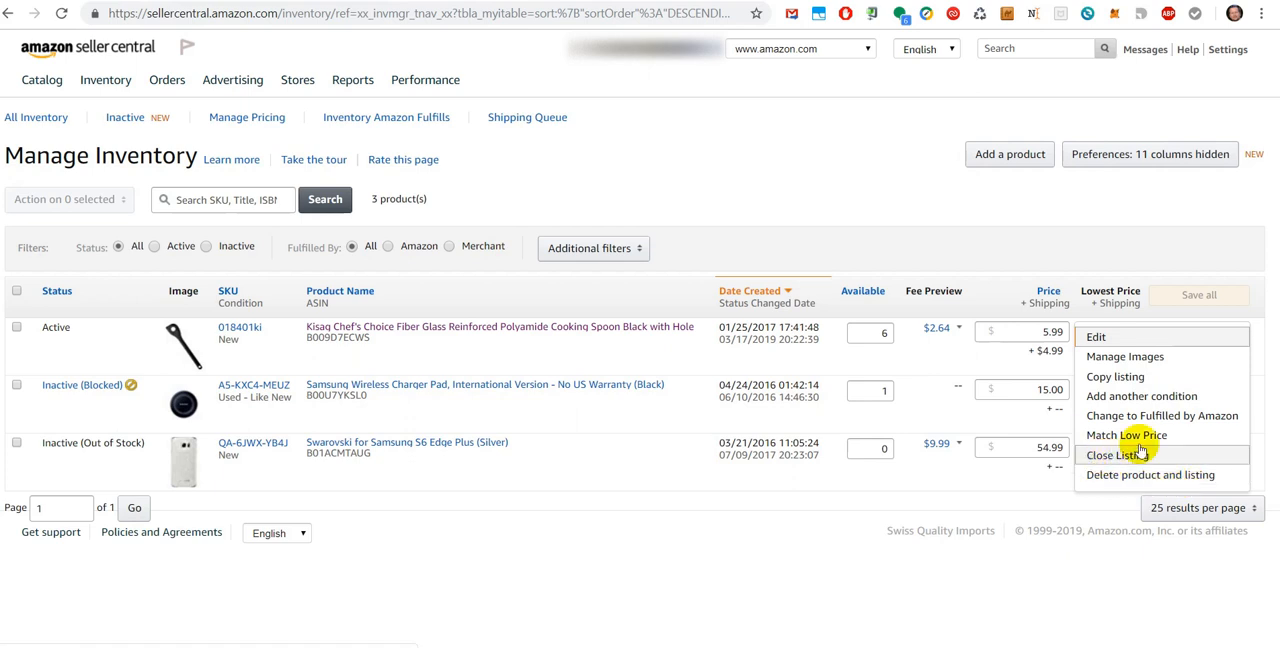
# View the 'Close a listing' article, select its web address, then open the Relist article
pyautogui.click(1116, 455)
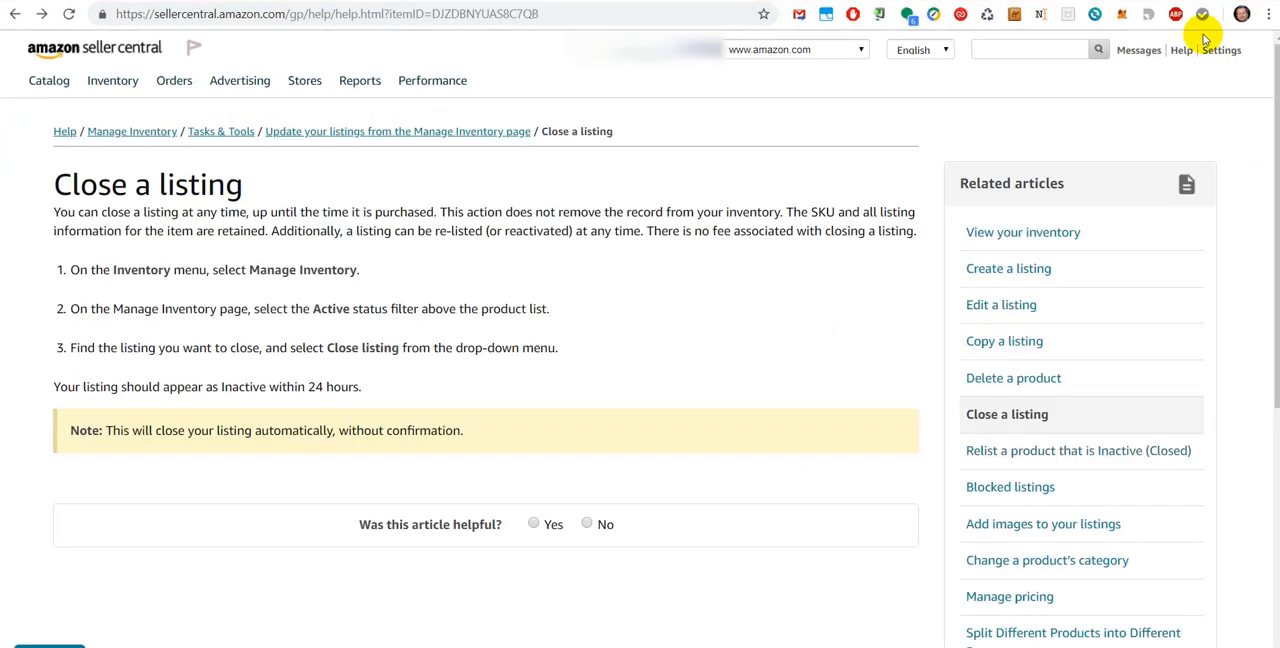
pyautogui.moveTo(1230, 408)
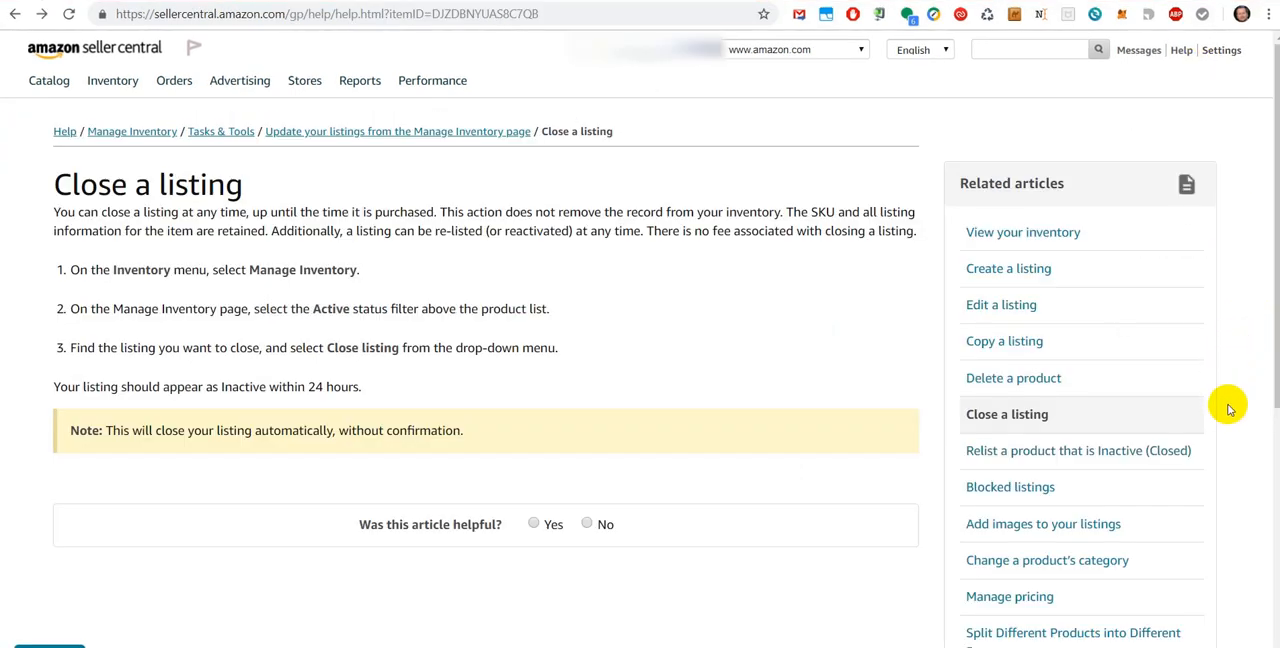
pyautogui.moveTo(462, 172)
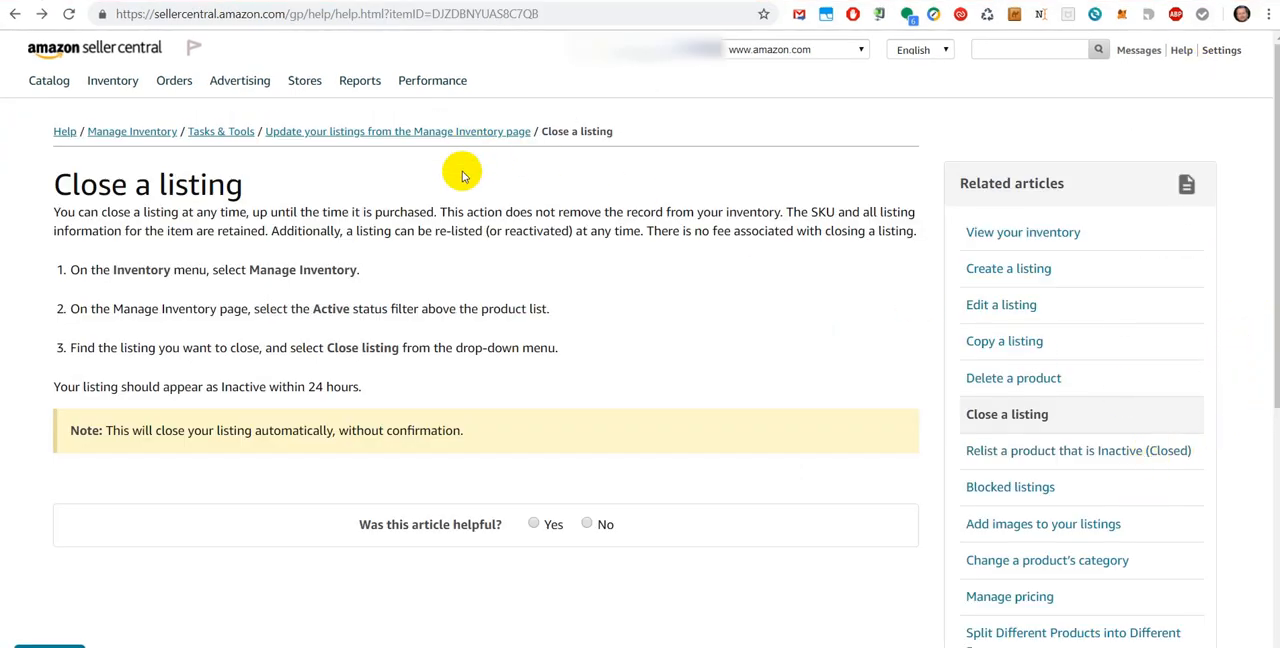
pyautogui.moveTo(108, 47)
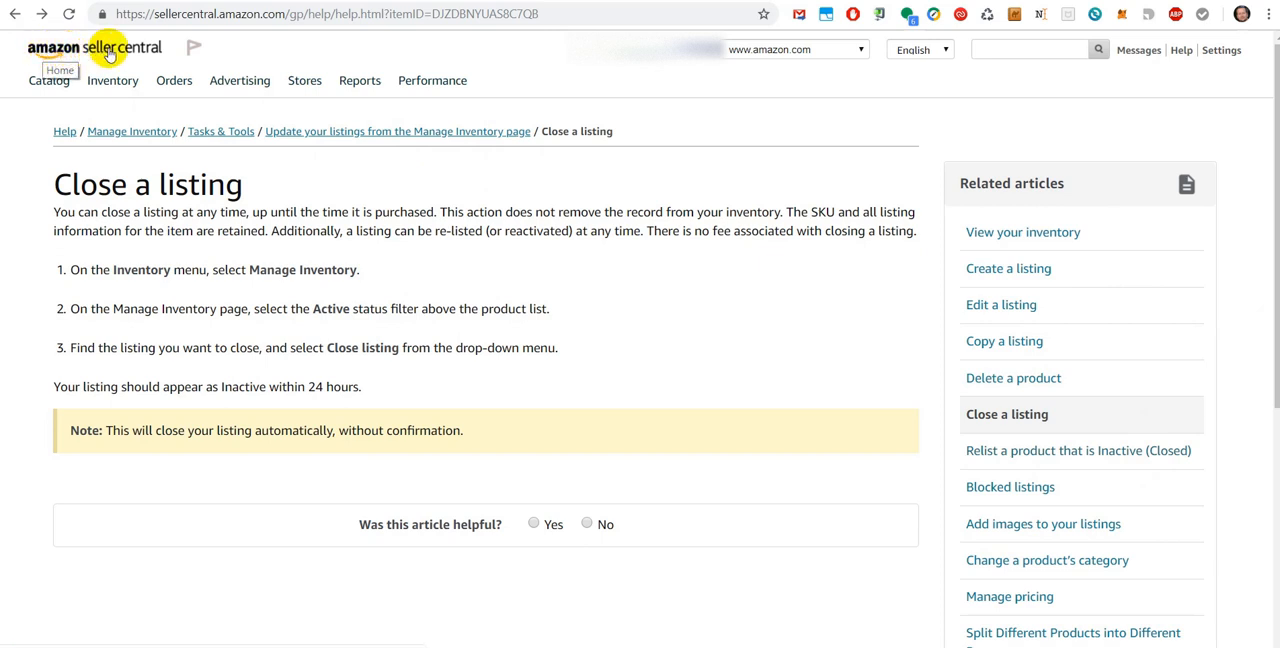
pyautogui.click(359, 80)
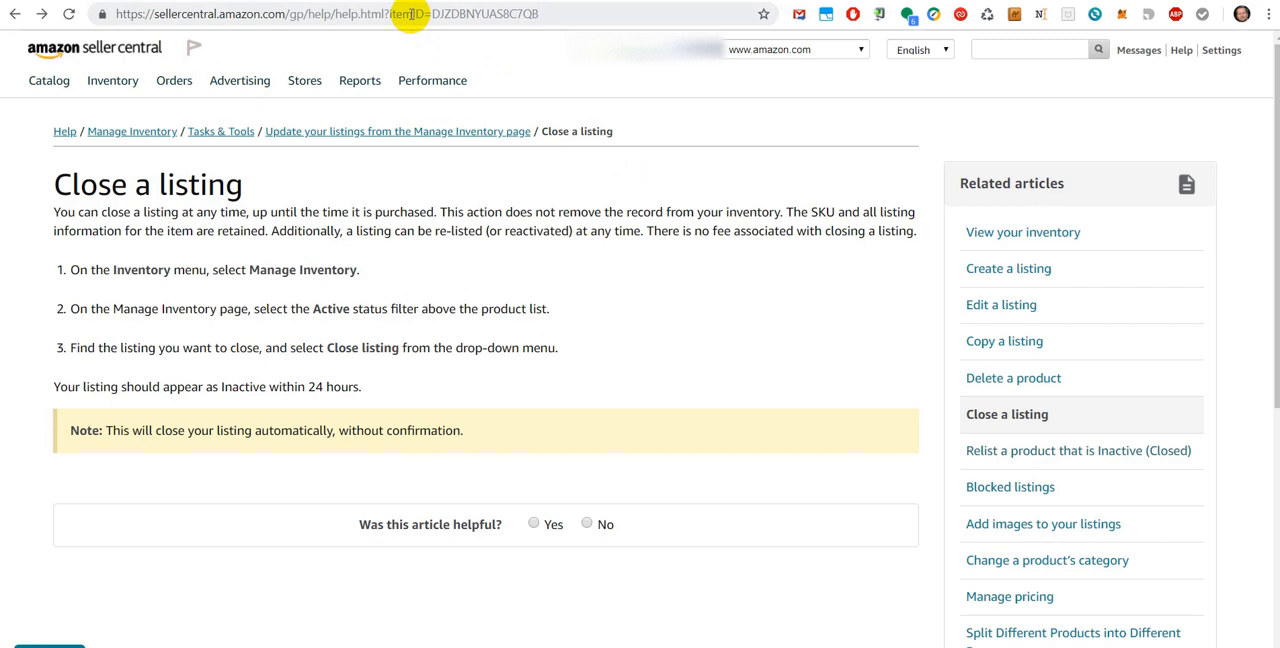
pyautogui.click(320, 14)
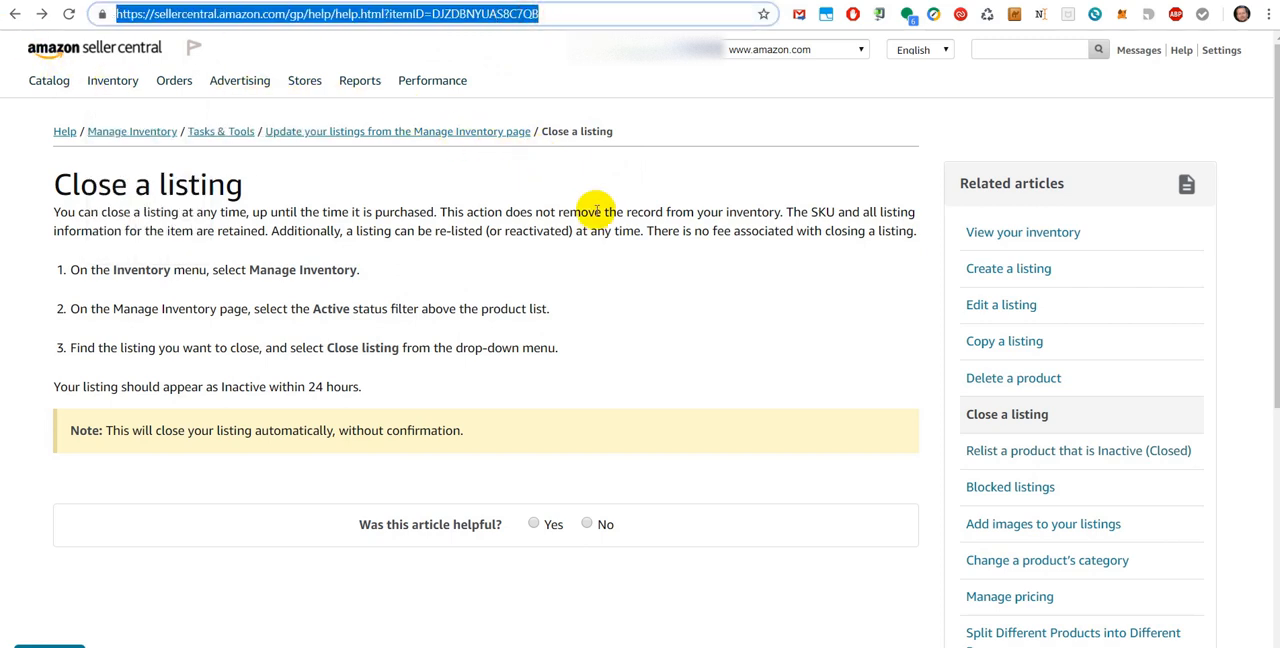
pyautogui.moveTo(1007, 465)
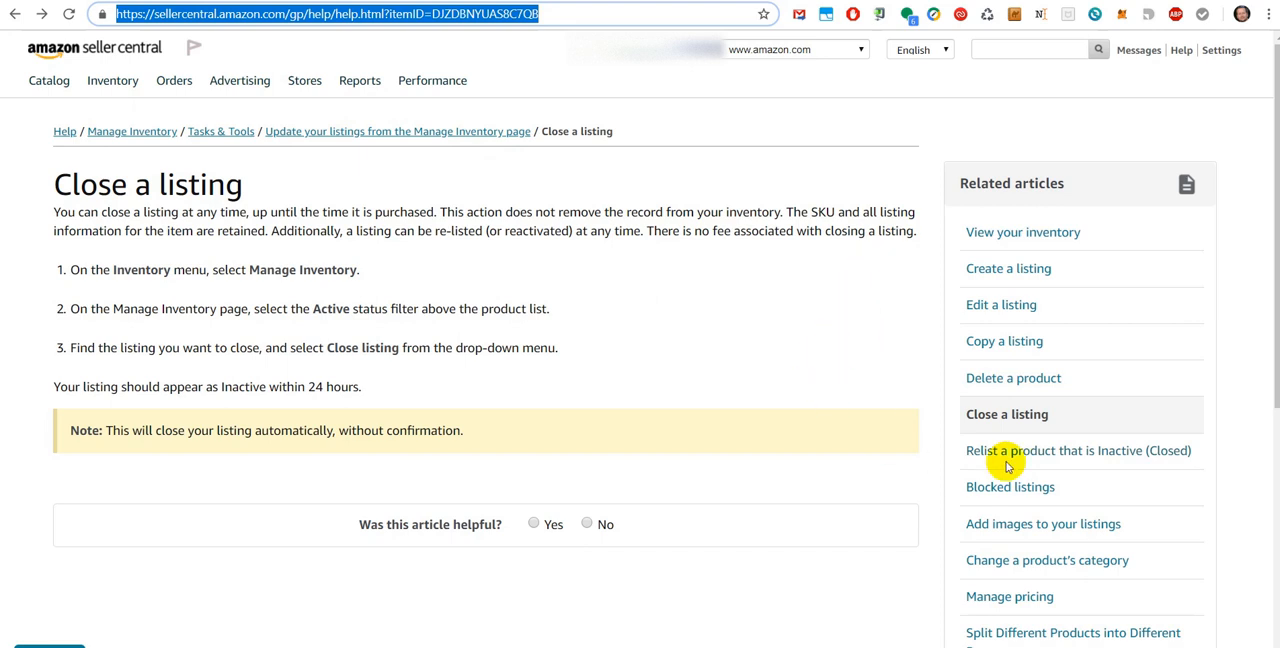
pyautogui.moveTo(1006, 414)
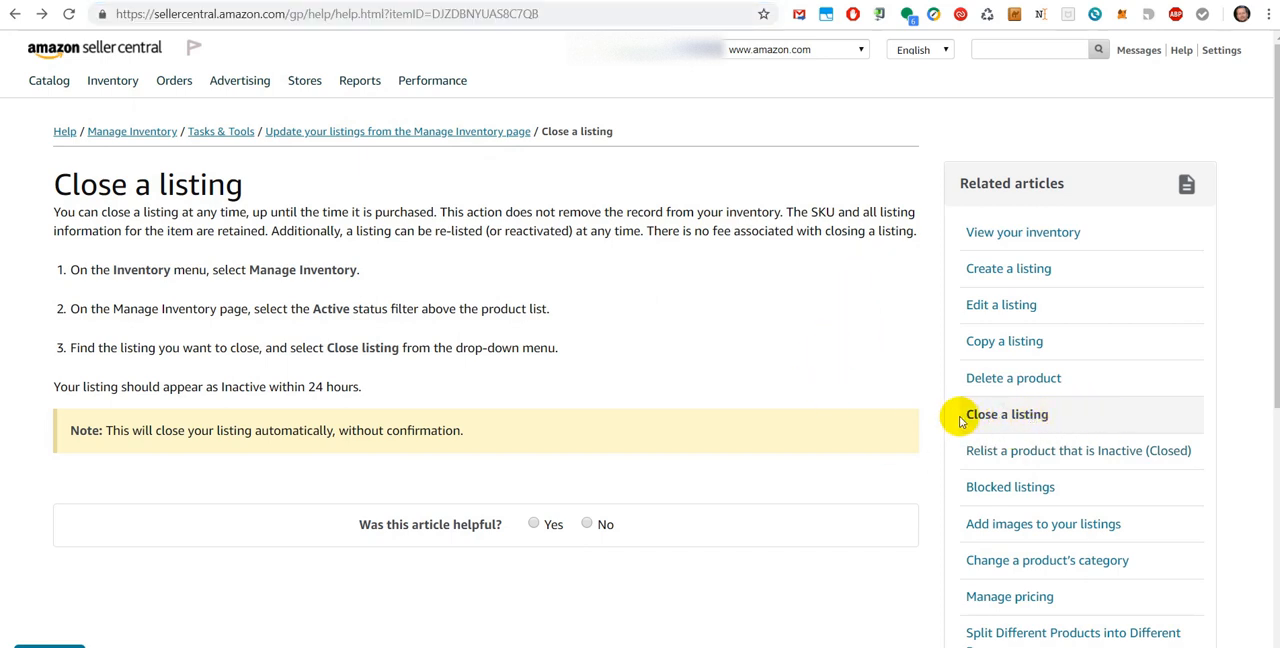
pyautogui.moveTo(238, 418)
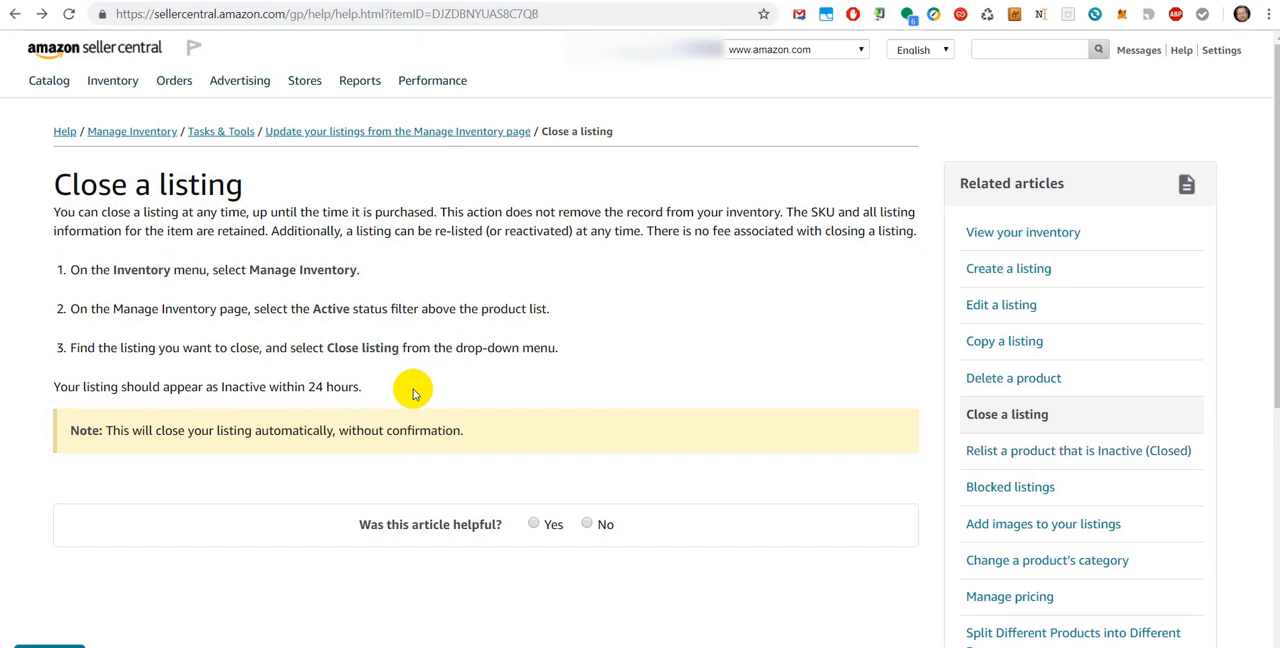
pyautogui.moveTo(567, 414)
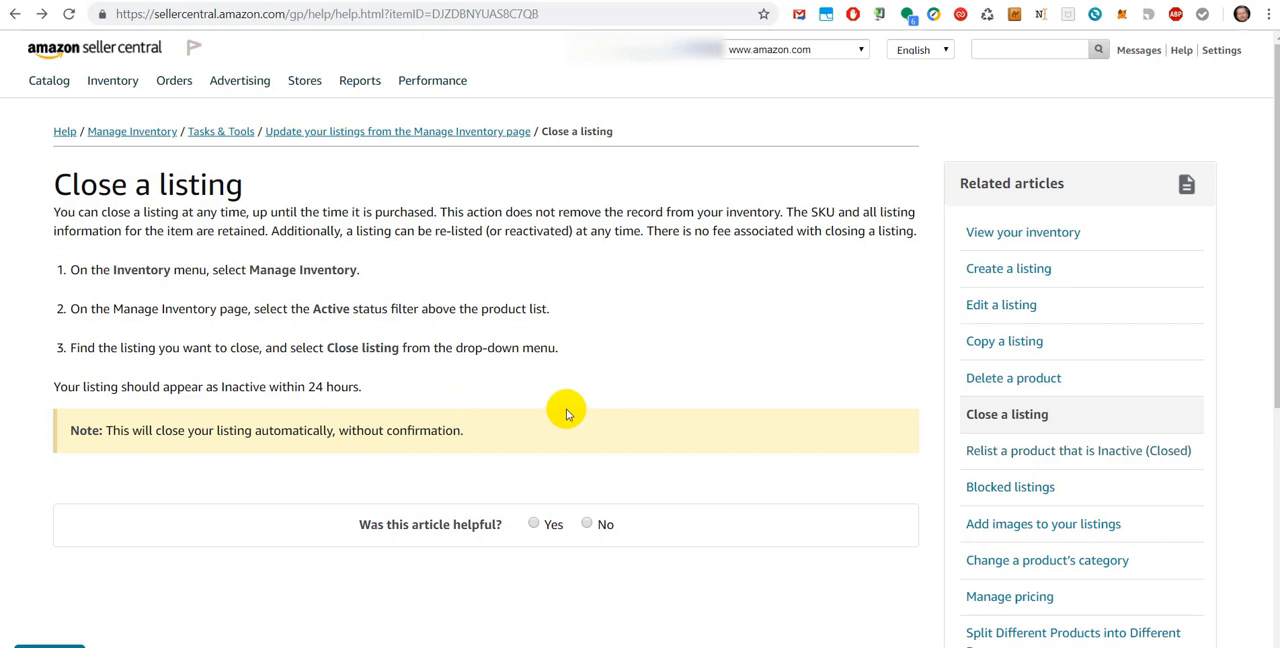
pyautogui.moveTo(402, 391)
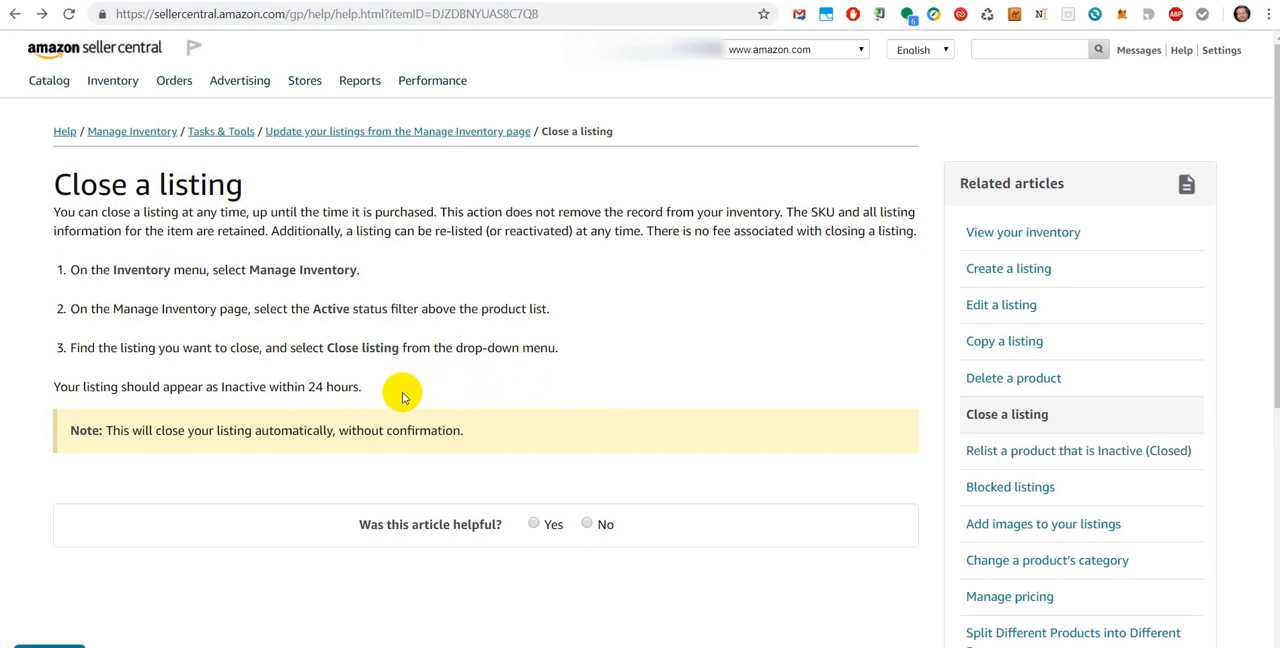
pyautogui.moveTo(418, 398)
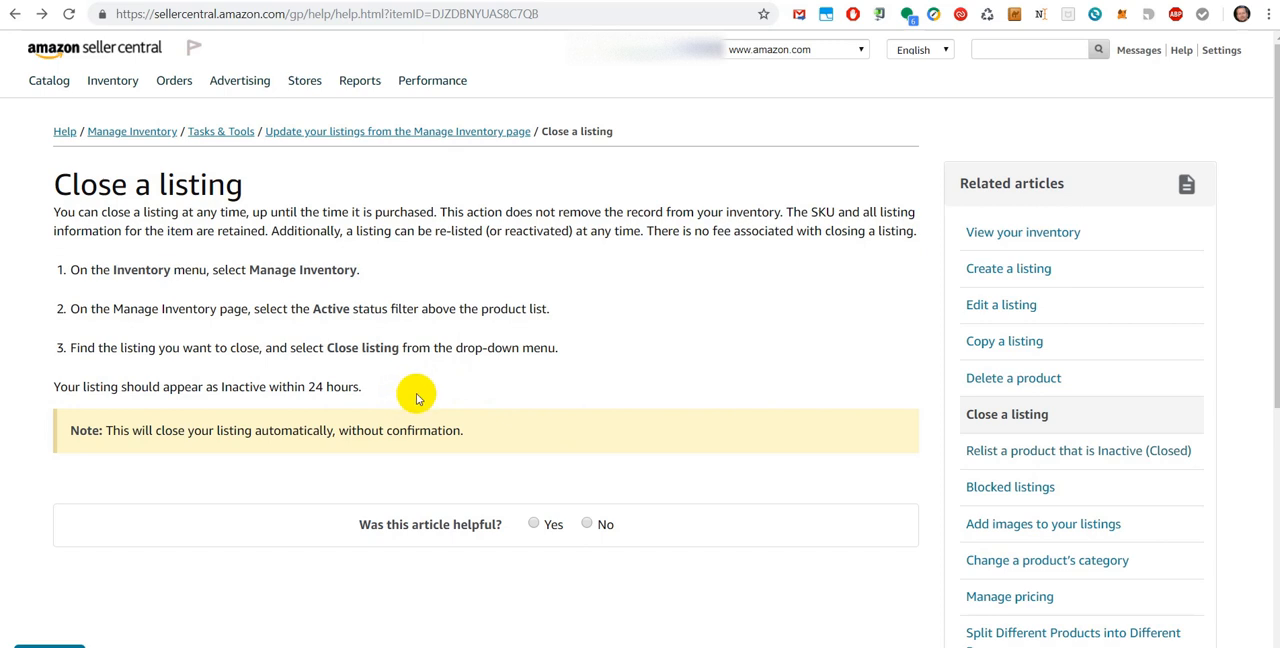
pyautogui.moveTo(692, 380)
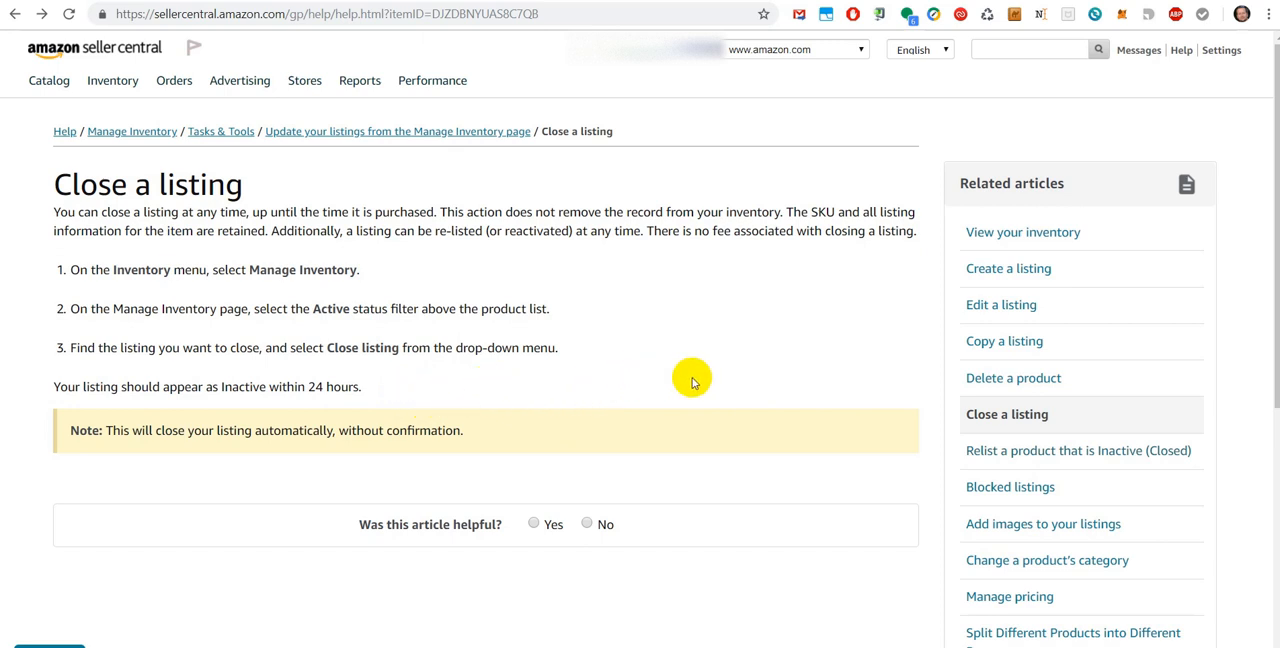
pyautogui.moveTo(997, 470)
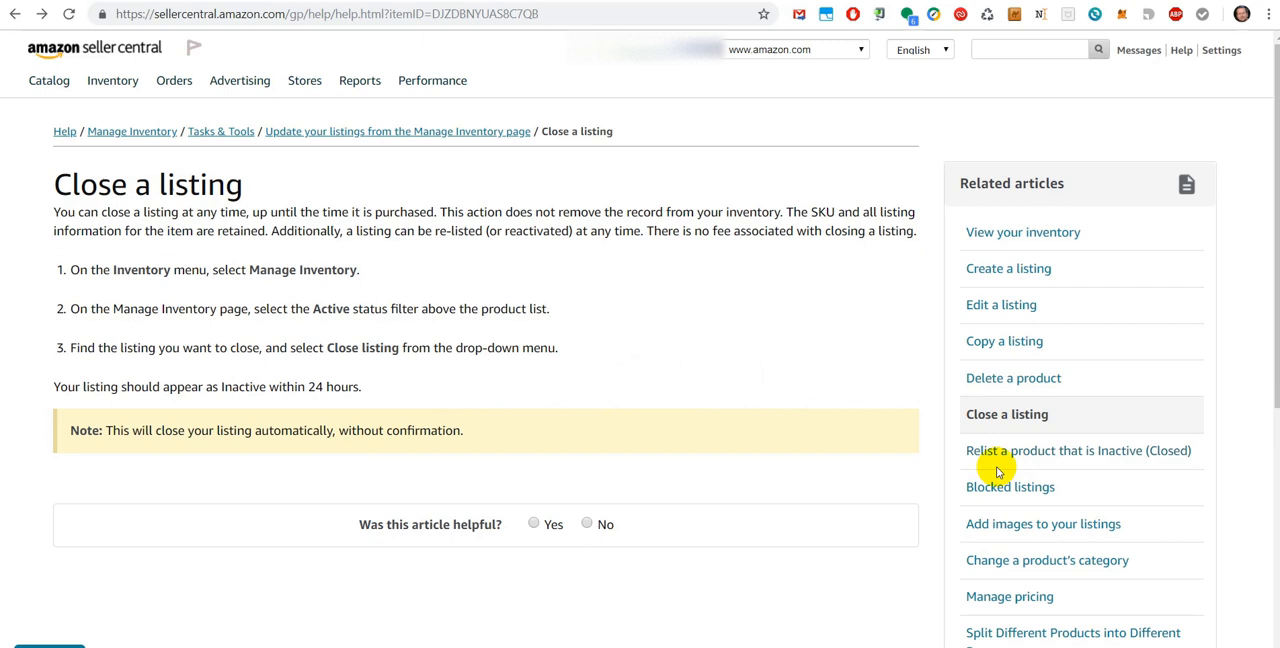
pyautogui.moveTo(1045, 459)
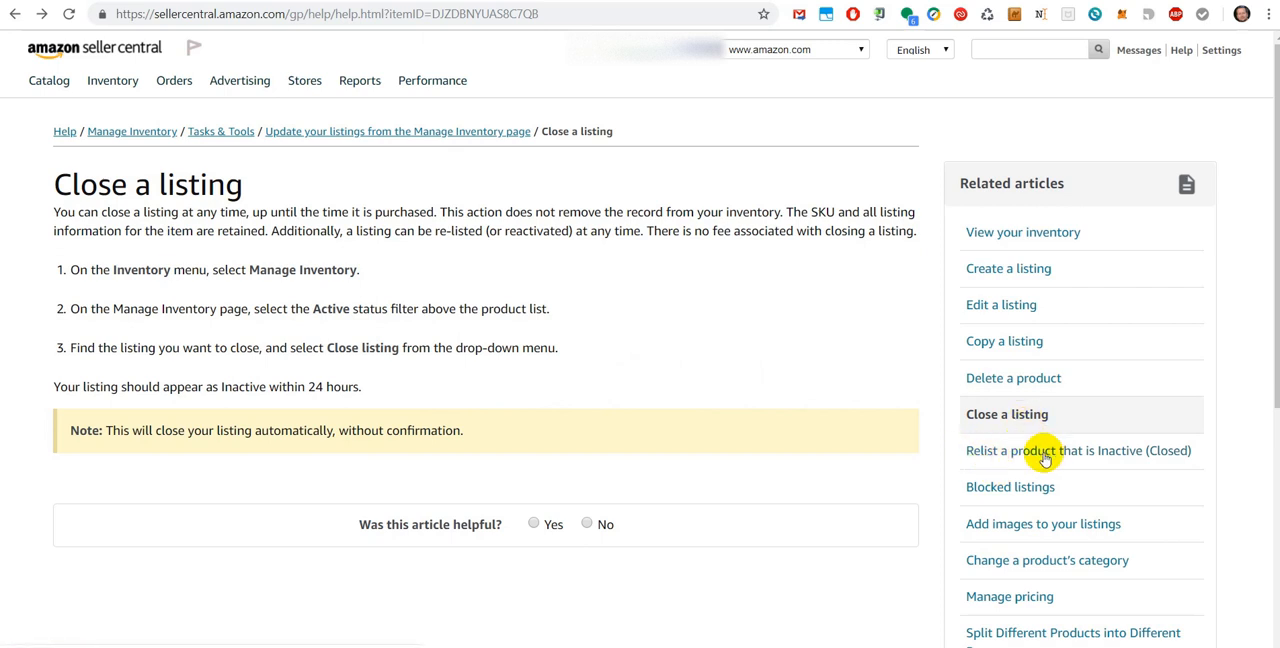
pyautogui.moveTo(975, 462)
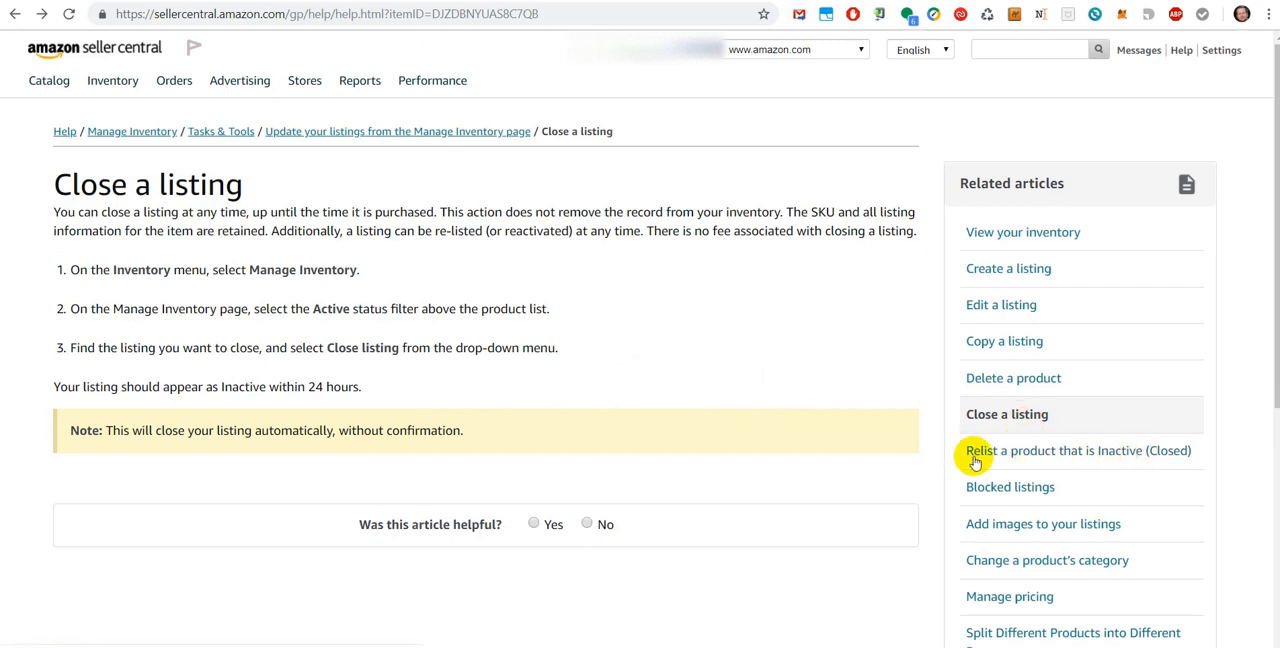
pyautogui.moveTo(1065, 458)
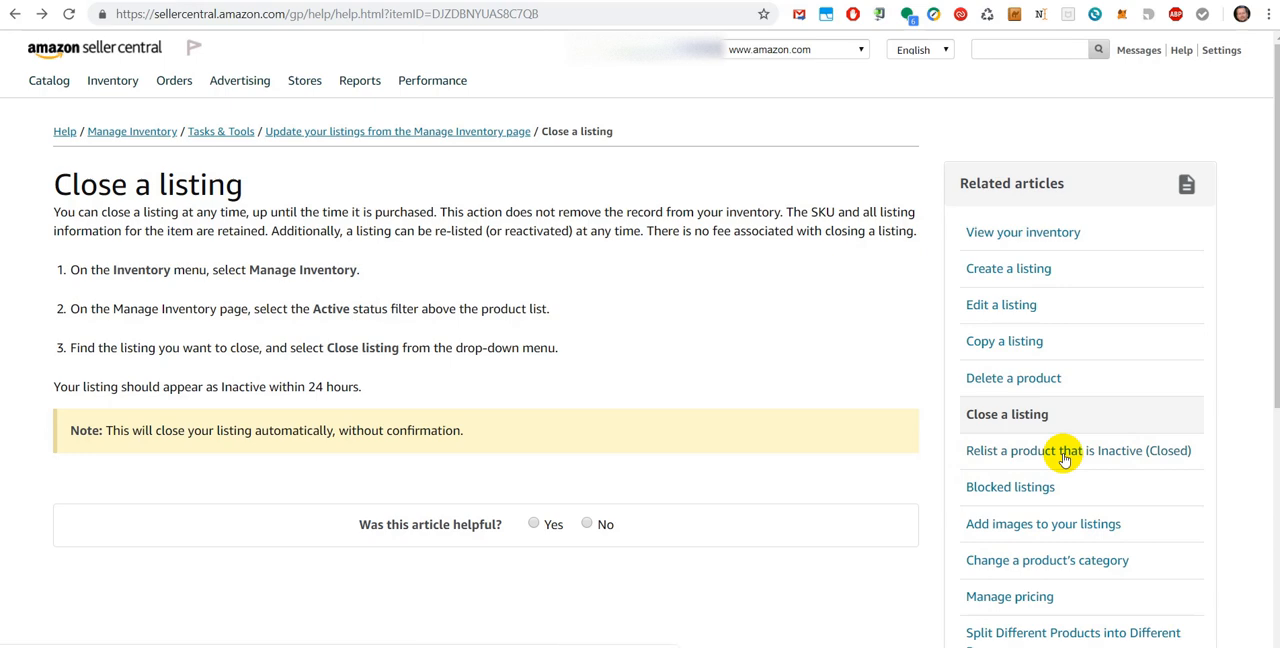
pyautogui.moveTo(1113, 463)
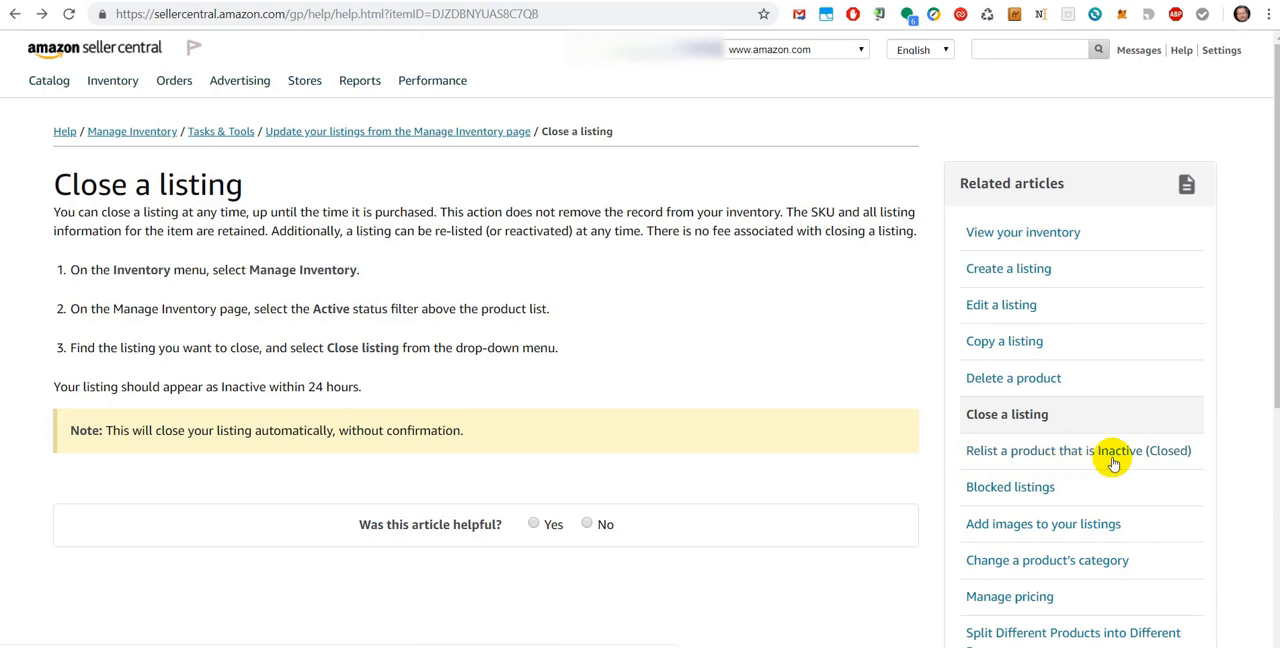
pyautogui.click(1078, 450)
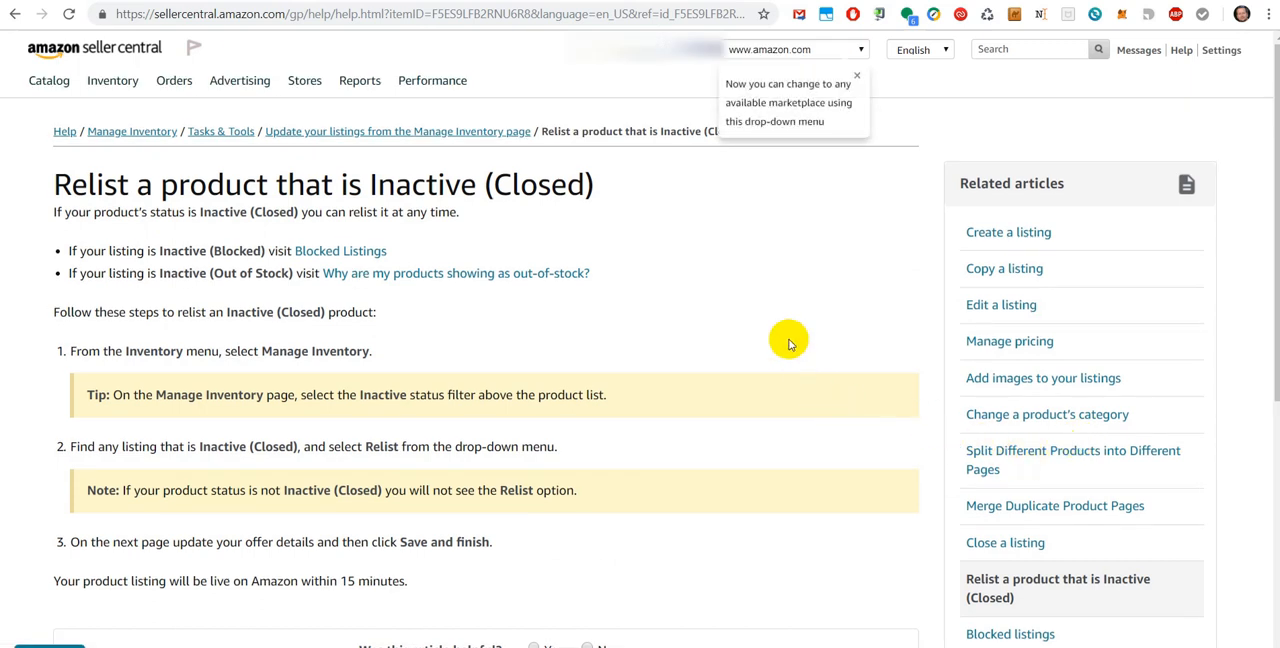
pyautogui.moveTo(803, 357)
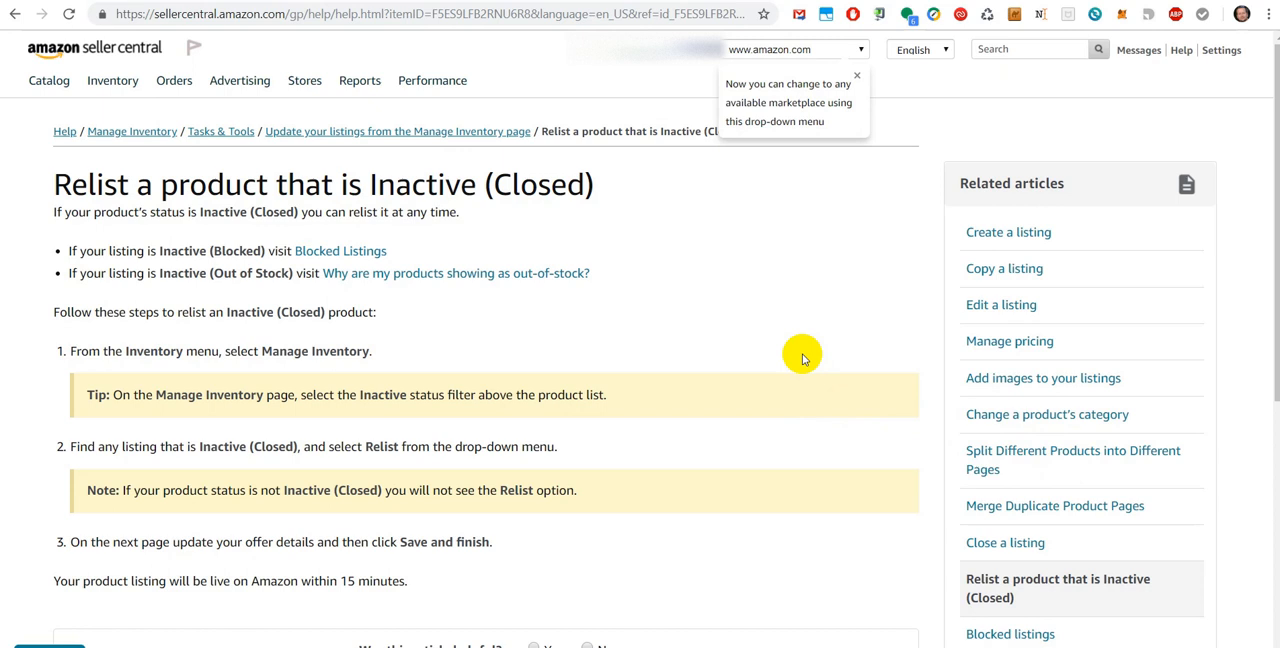
# Dismiss the marketplace-change notice and review the three relisting steps
pyautogui.click(856, 76)
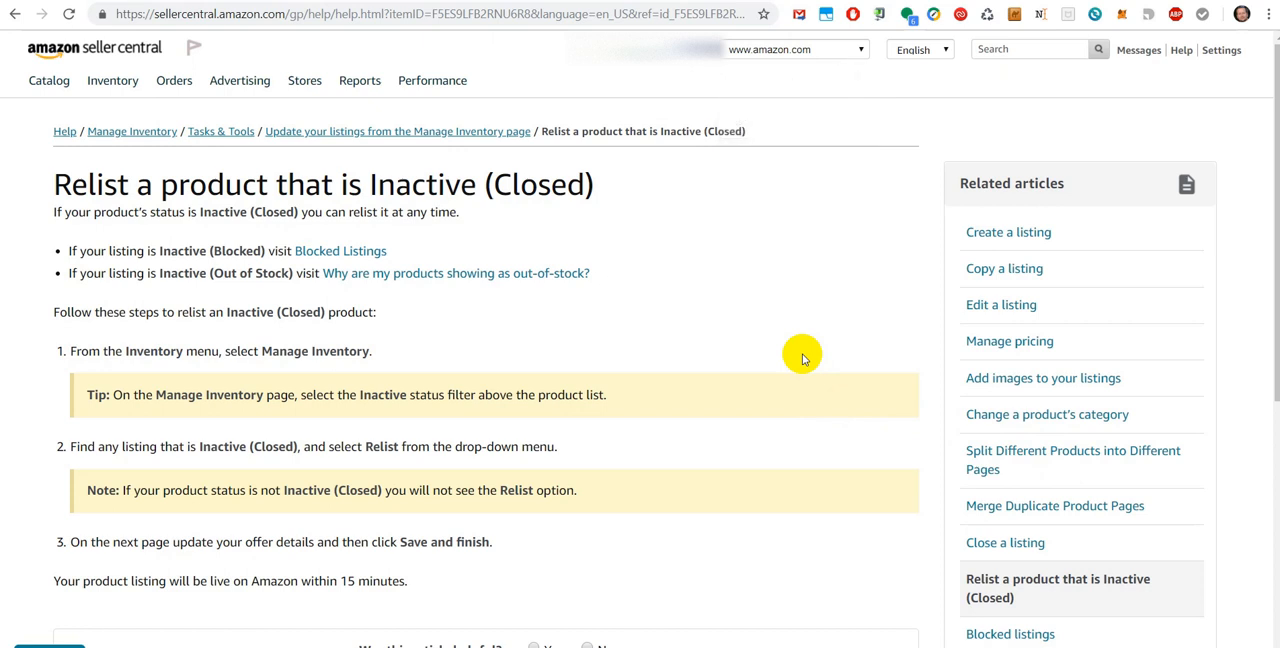
pyautogui.moveTo(772, 322)
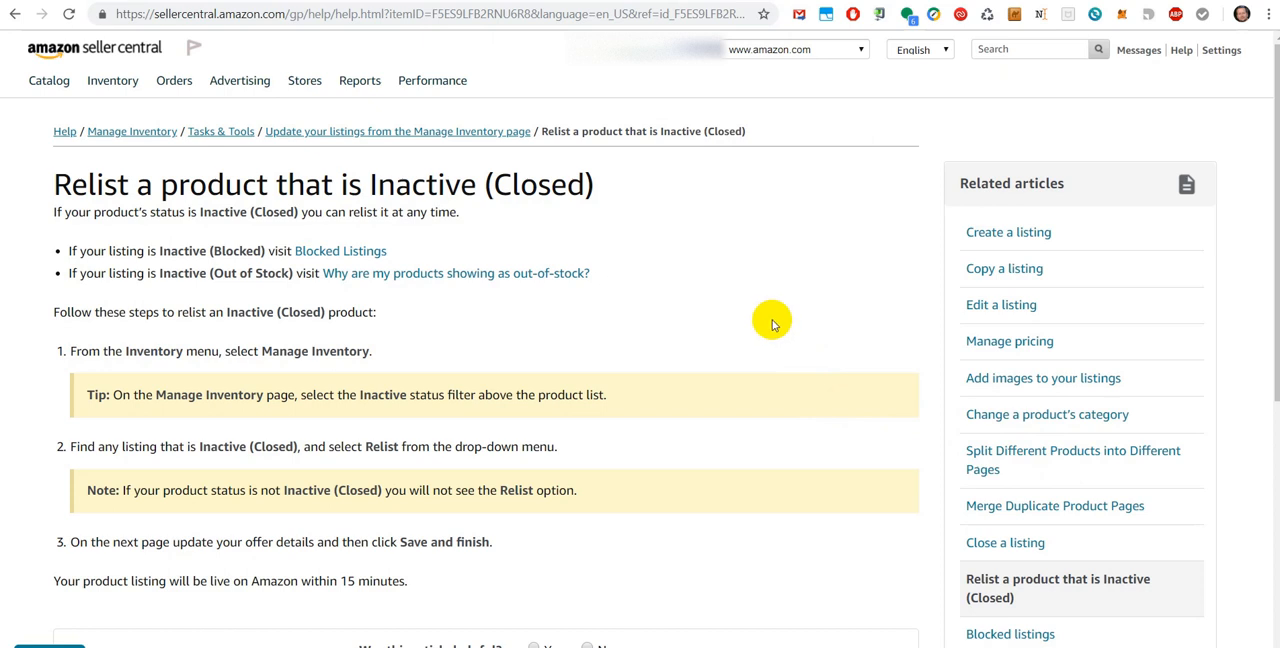
pyautogui.moveTo(740, 282)
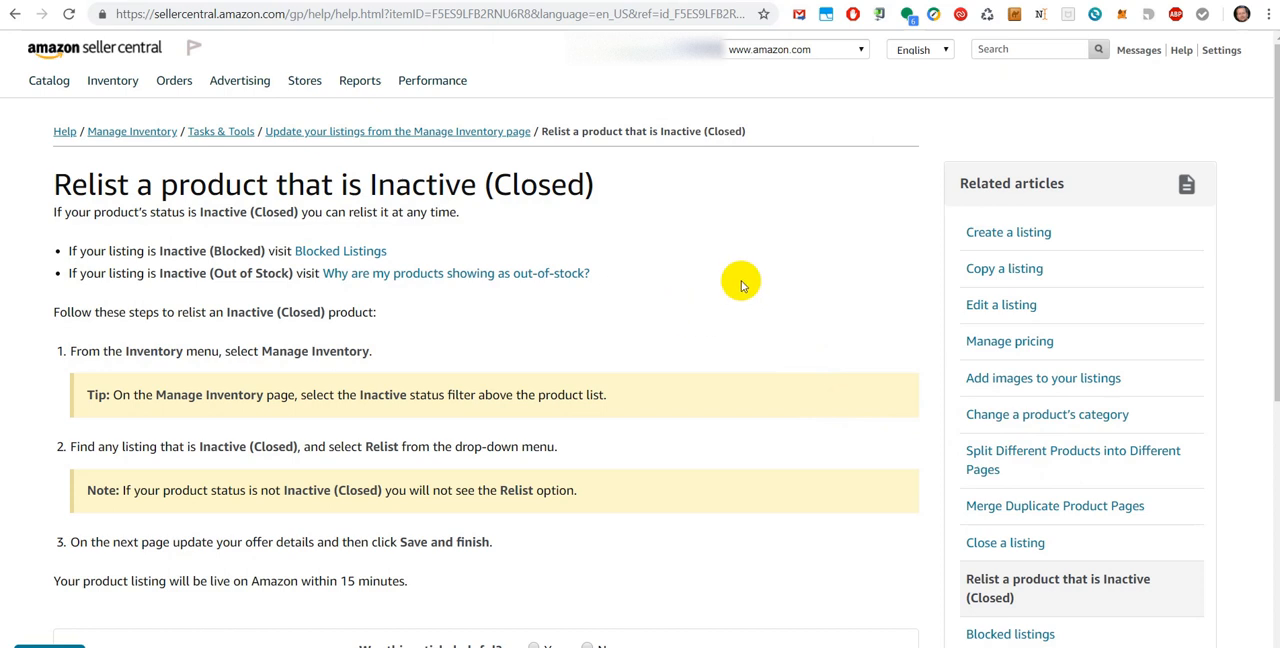
pyautogui.moveTo(755, 285)
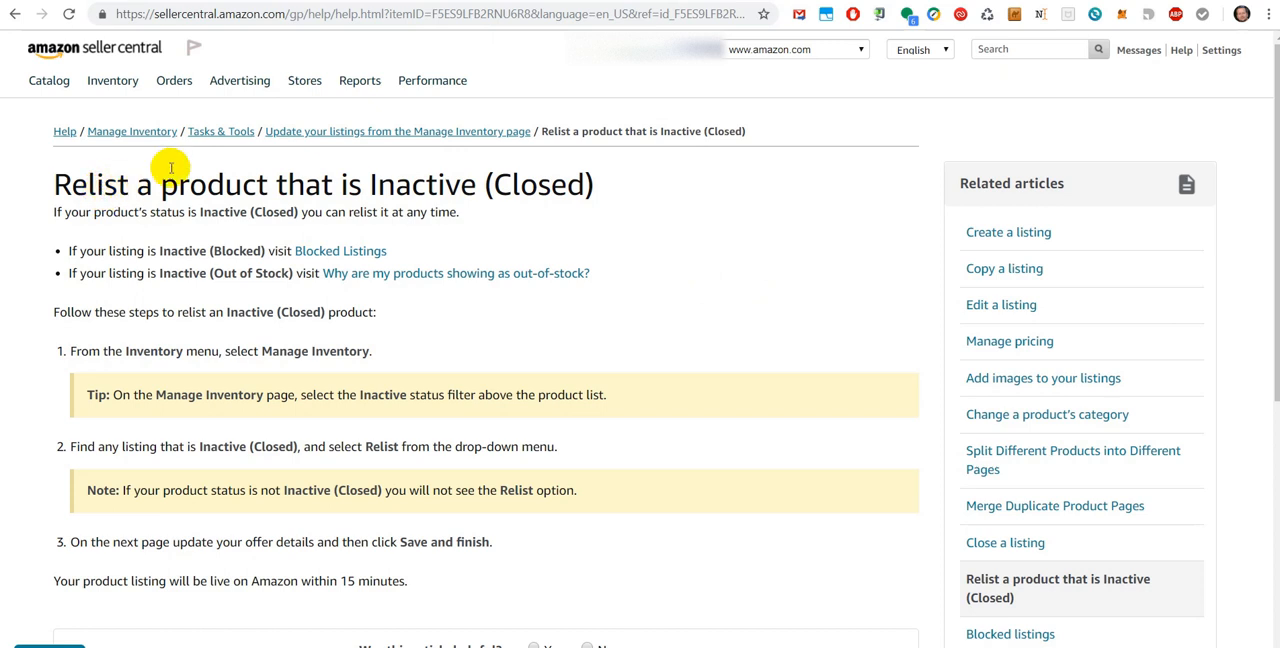
pyautogui.click(359, 80)
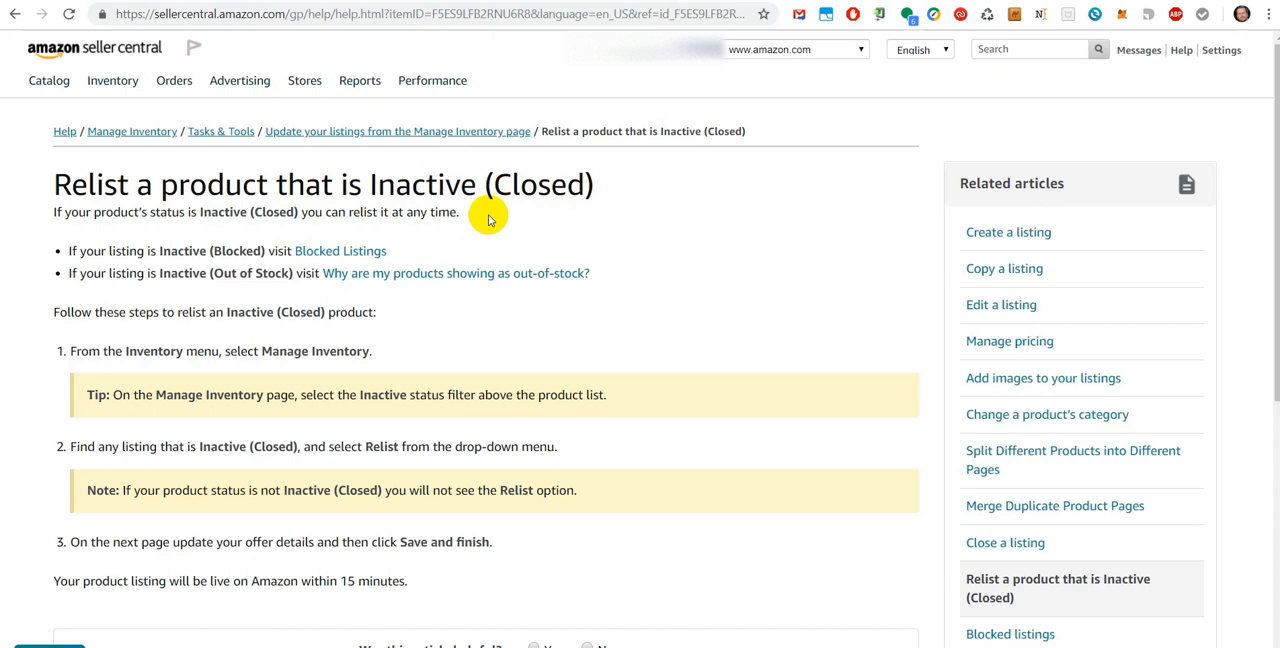
pyautogui.moveTo(157, 248)
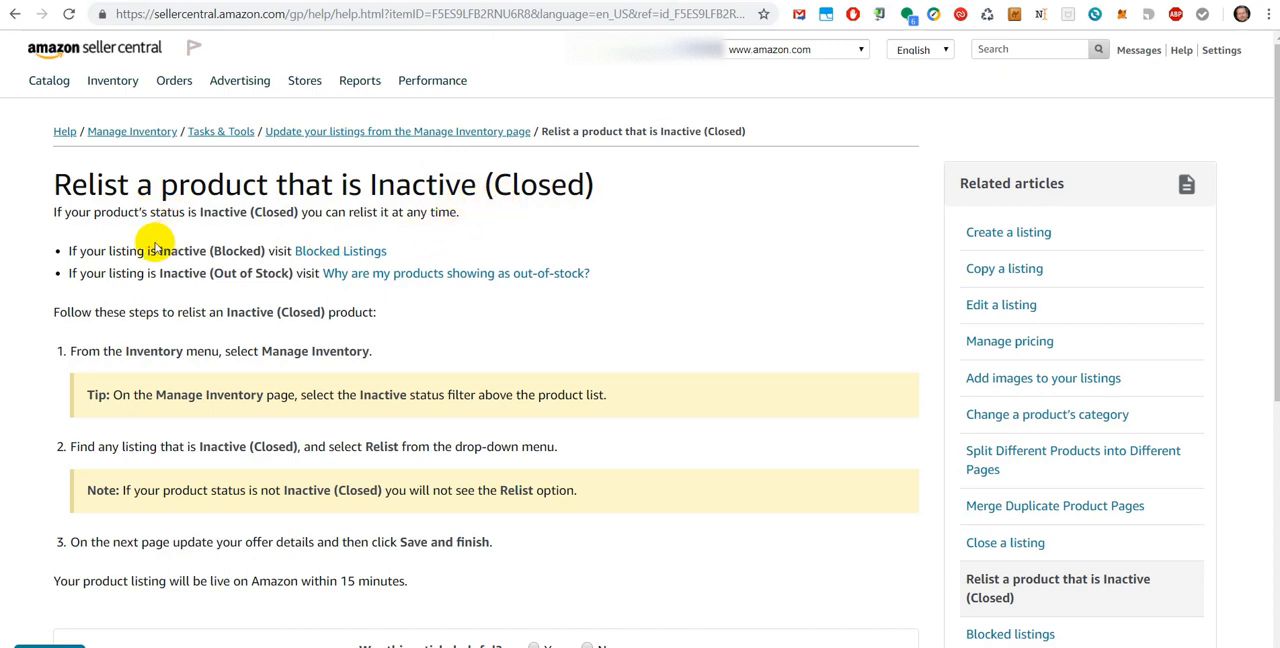
pyautogui.moveTo(383, 505)
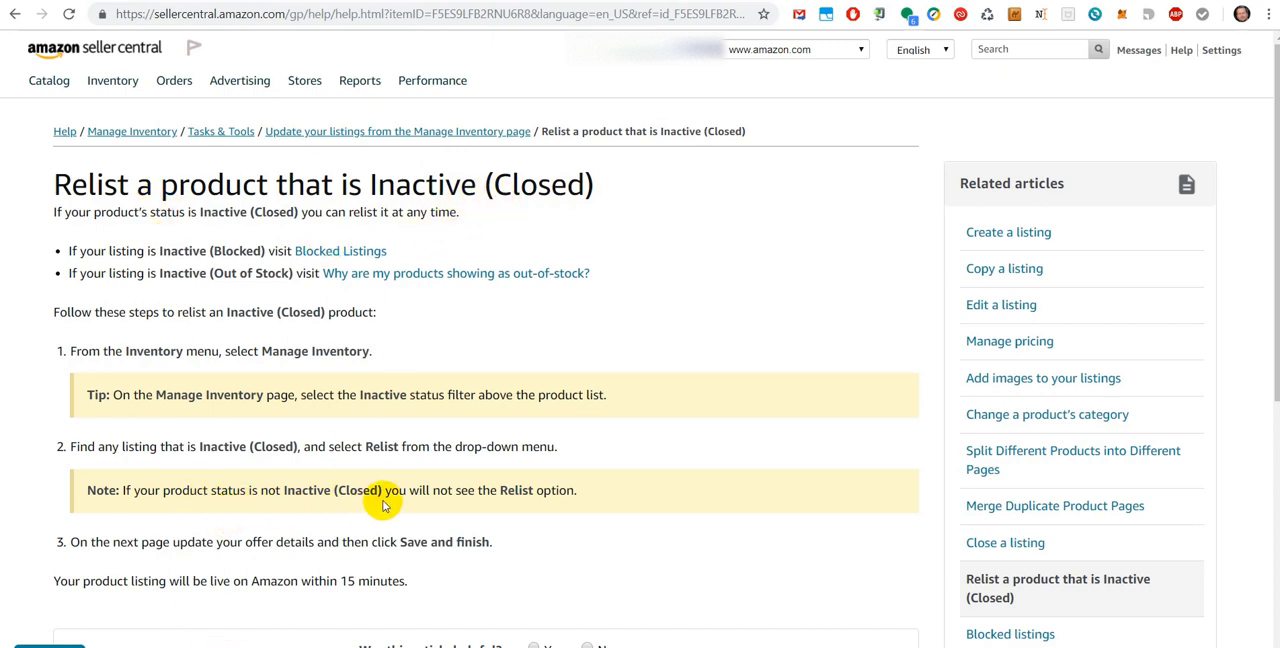
pyautogui.moveTo(75, 595)
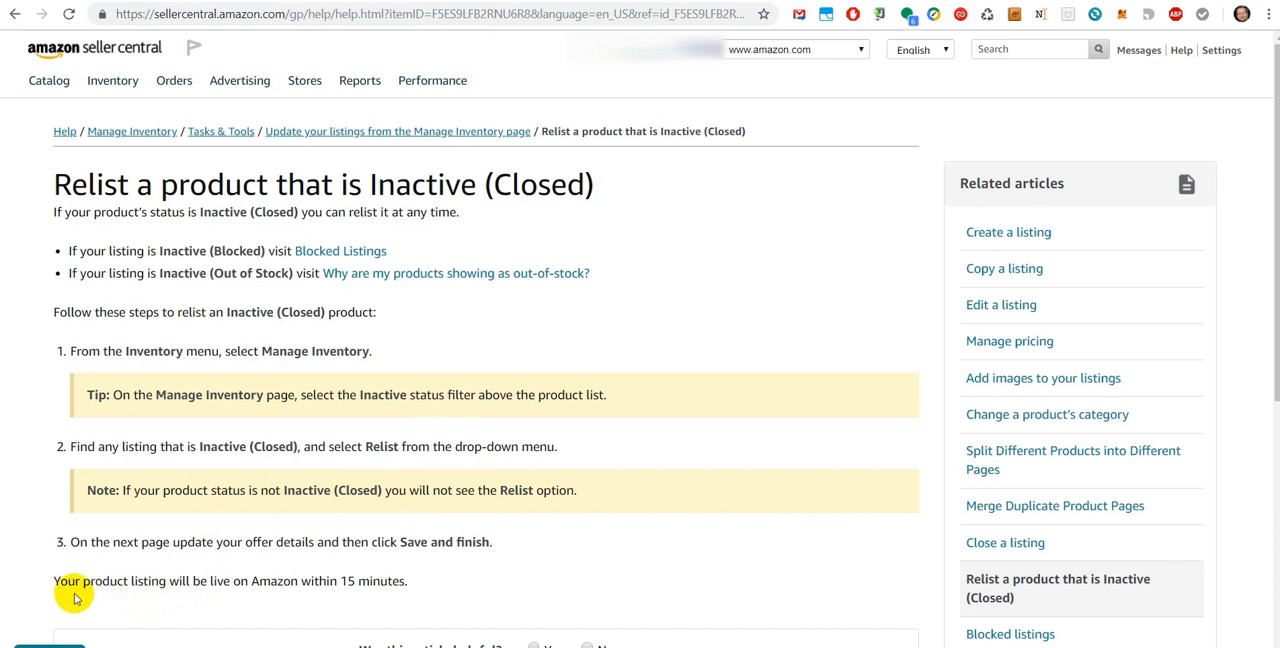
pyautogui.moveTo(44, 587)
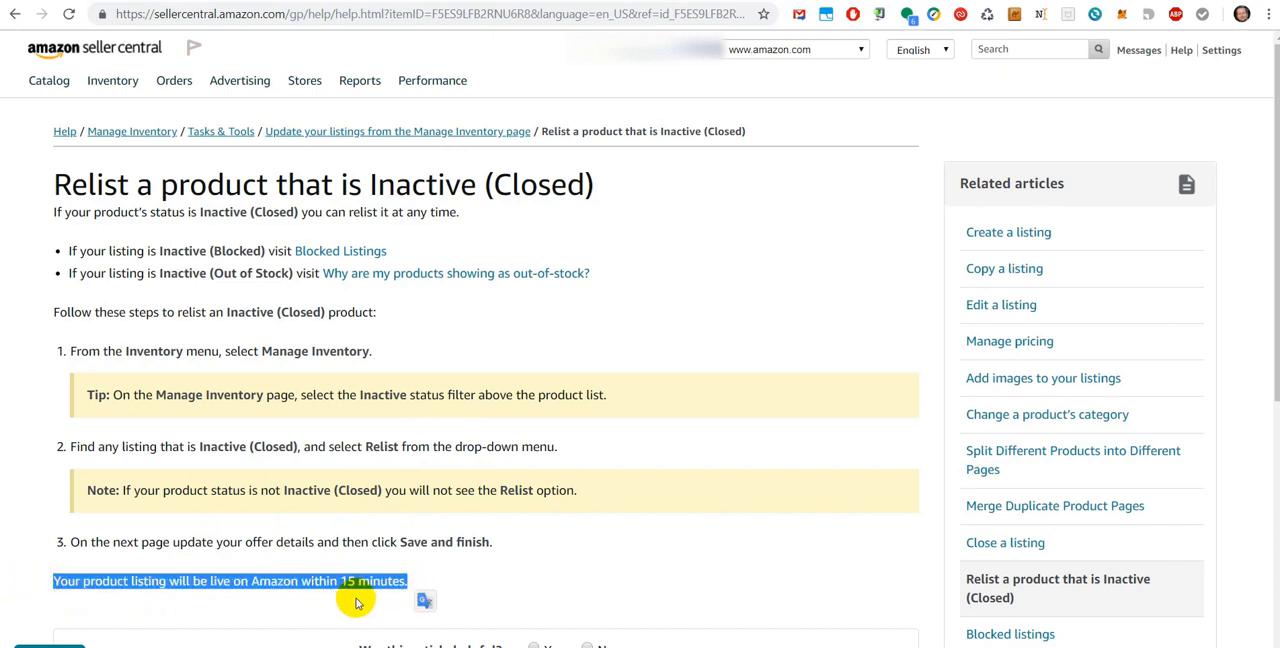
pyautogui.moveTo(555, 551)
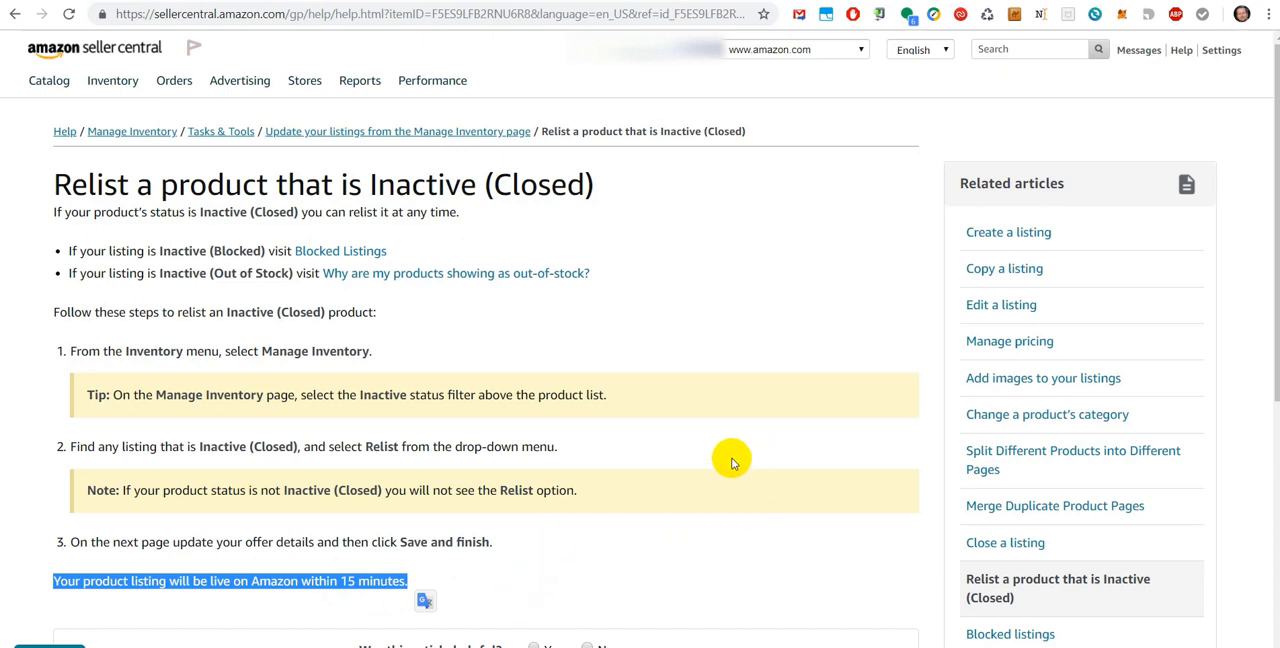
pyautogui.moveTo(623, 528)
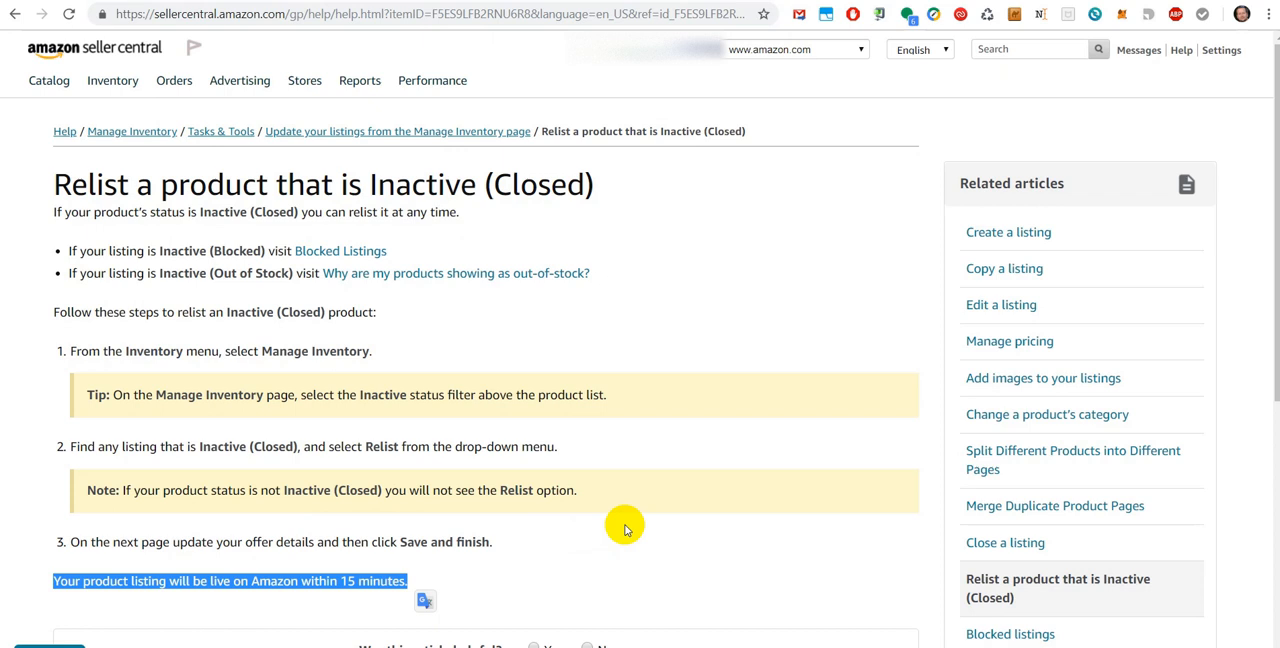
pyautogui.moveTo(795, 425)
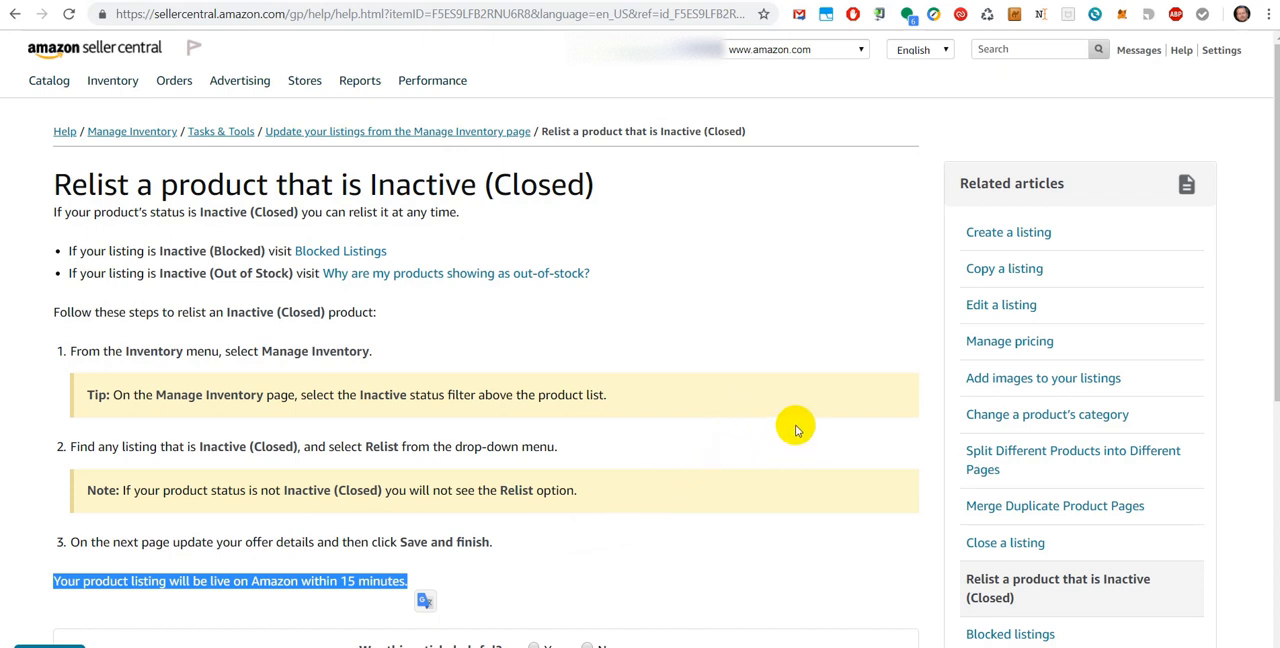
pyautogui.moveTo(351, 305)
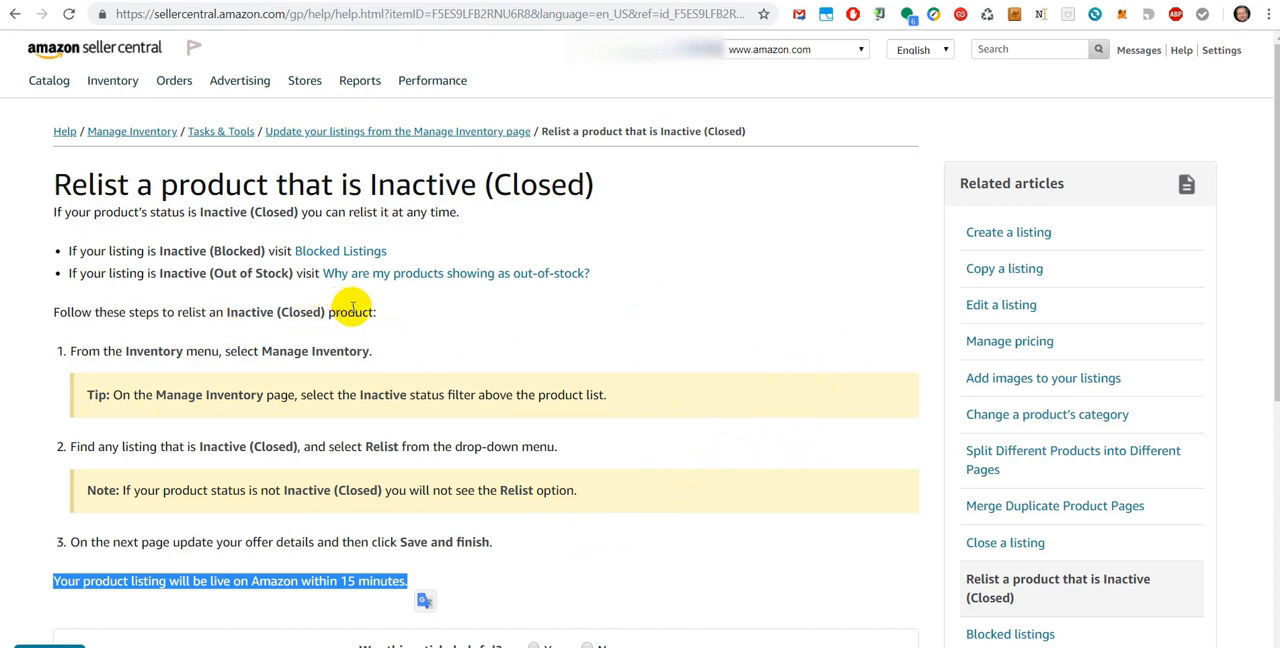
pyautogui.moveTo(405, 388)
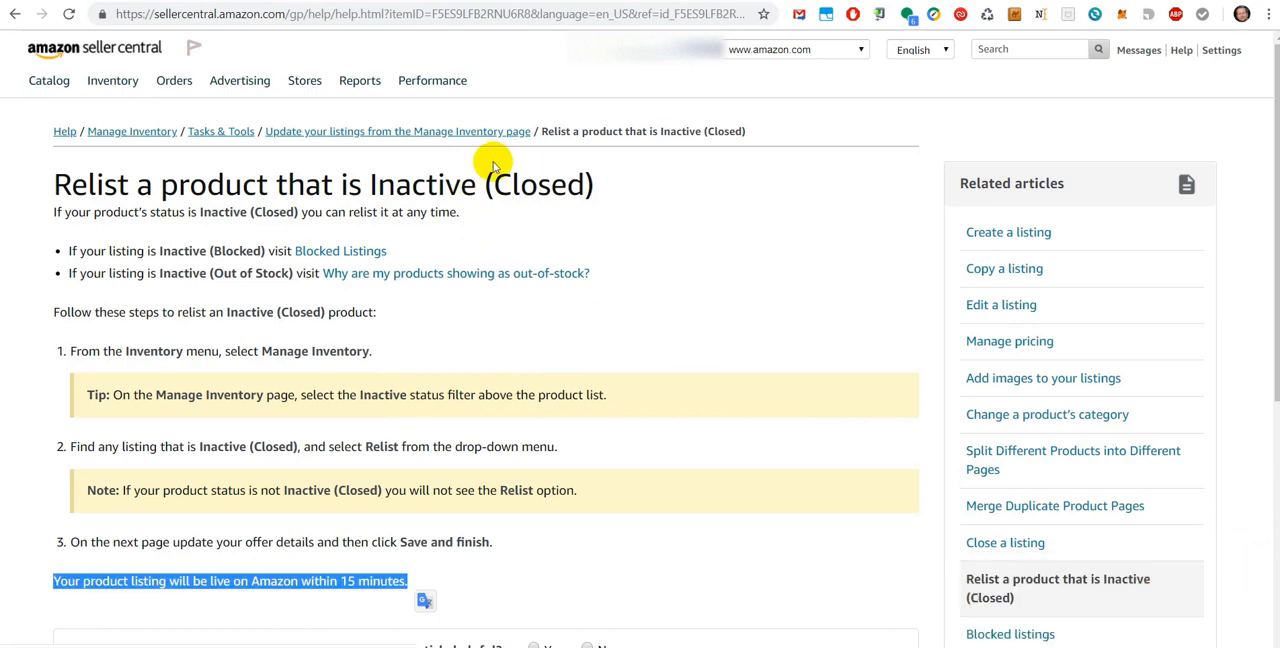
pyautogui.moveTo(640, 344)
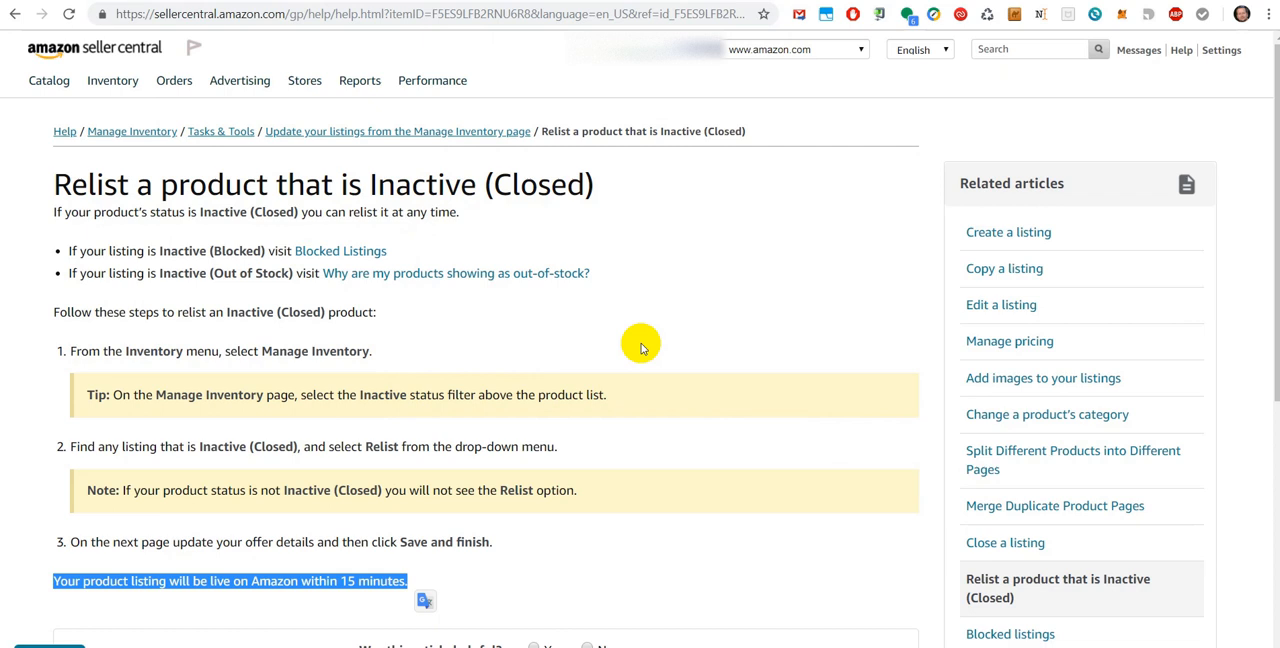
pyautogui.moveTo(741, 295)
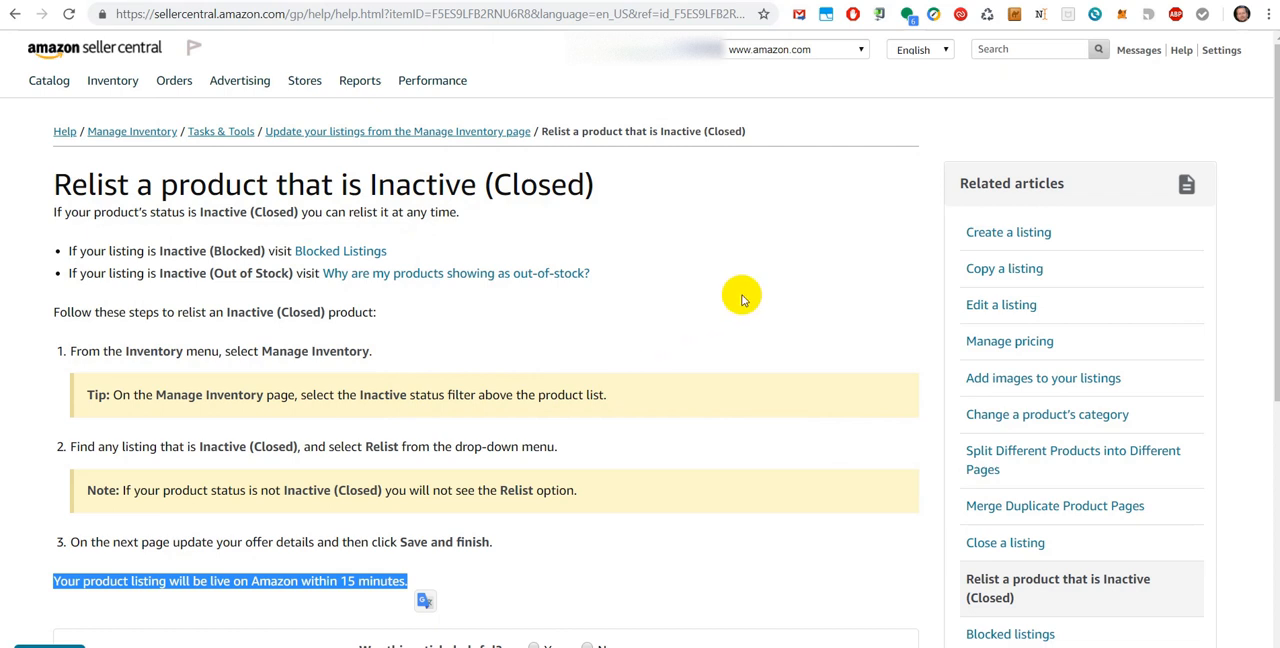
pyautogui.moveTo(1181, 50)
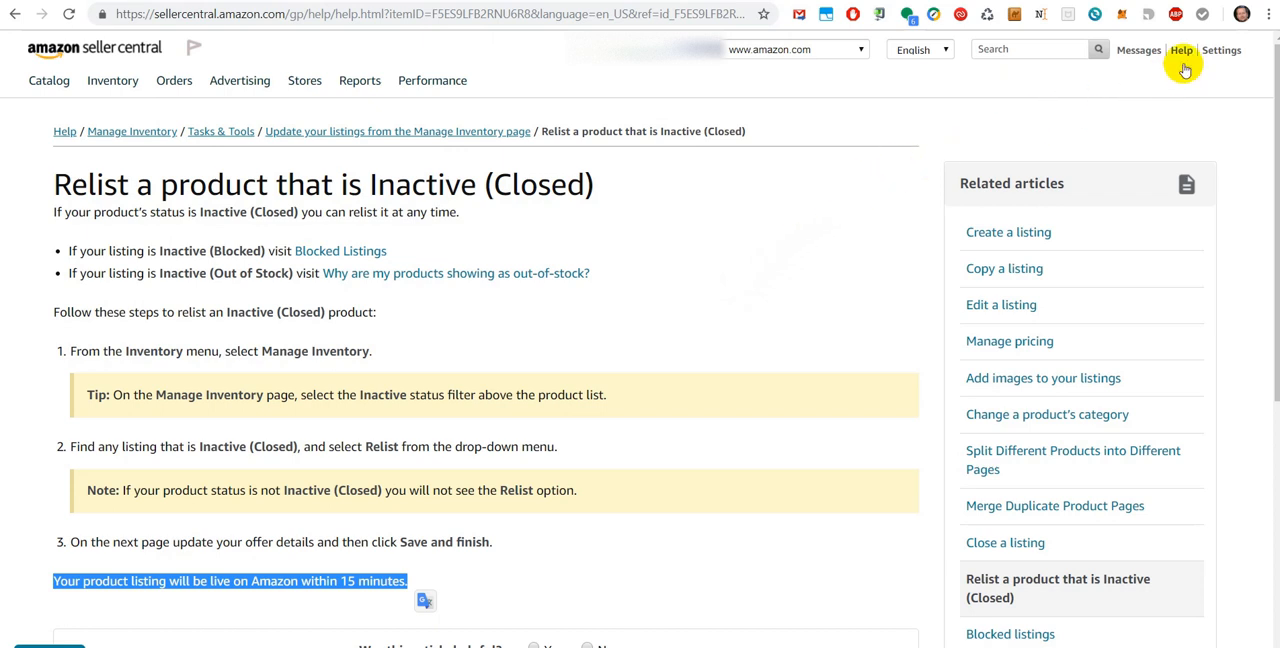